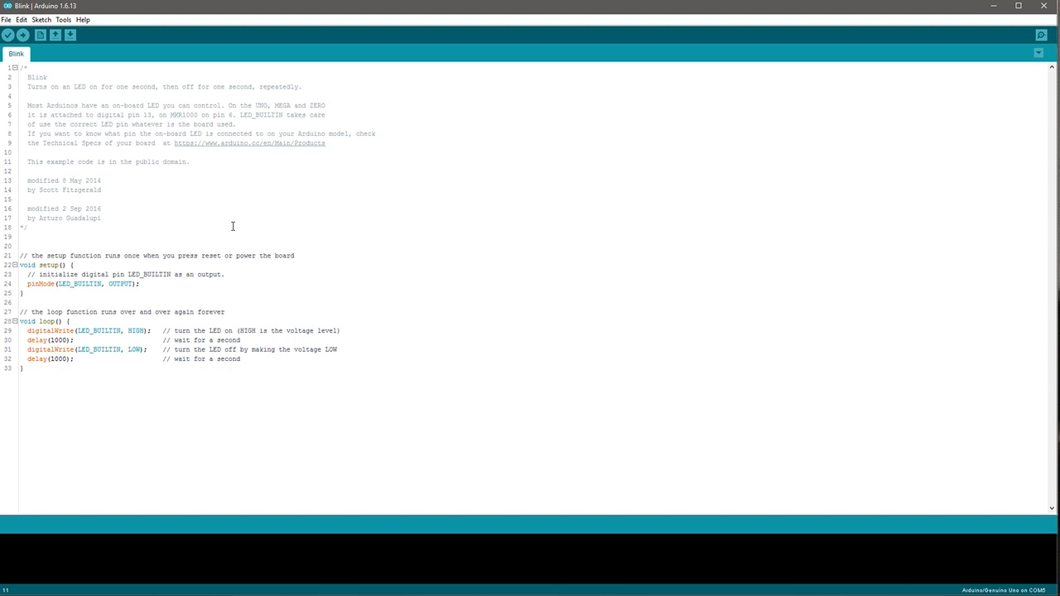
Check Device Manager's Ports category to find which COM port the Mega clone uses
{"action": "left_click", "coordinate": [188, 162]}
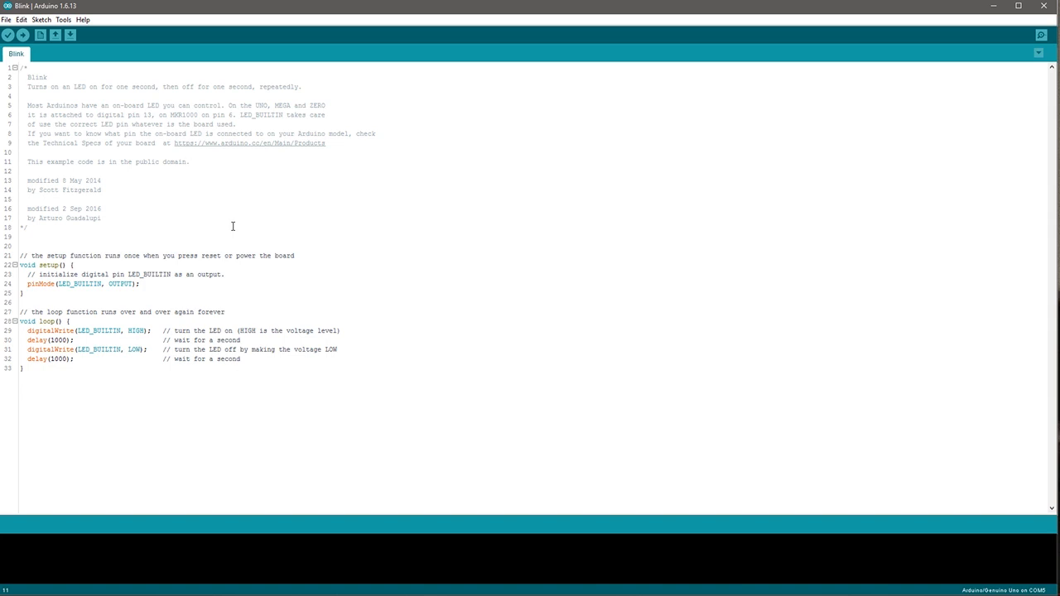
{"action": "left_click", "coordinate": [189, 160]}
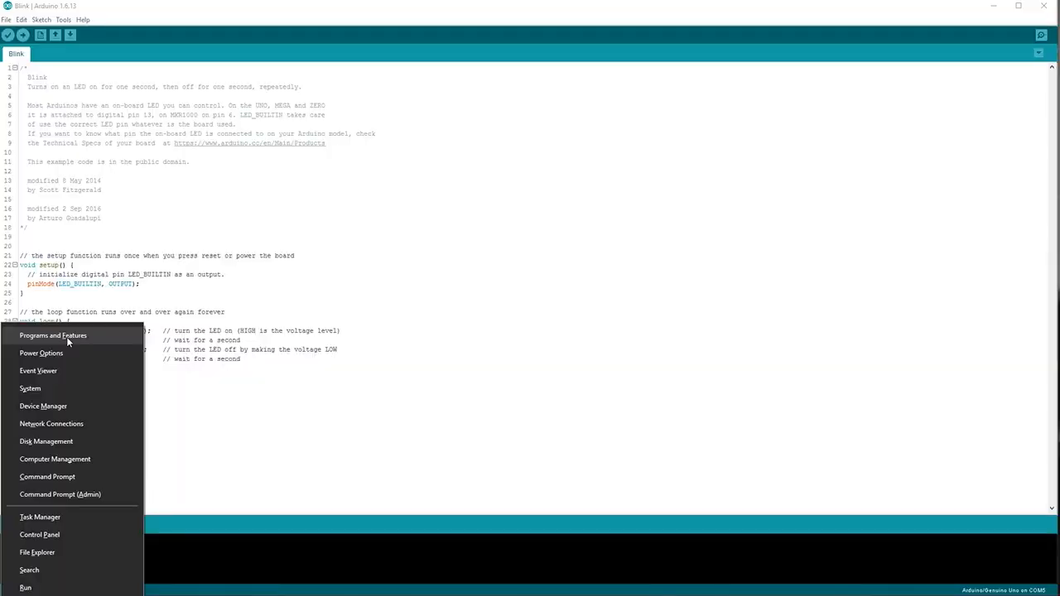
{"action": "mouse_move", "coordinate": [43, 406]}
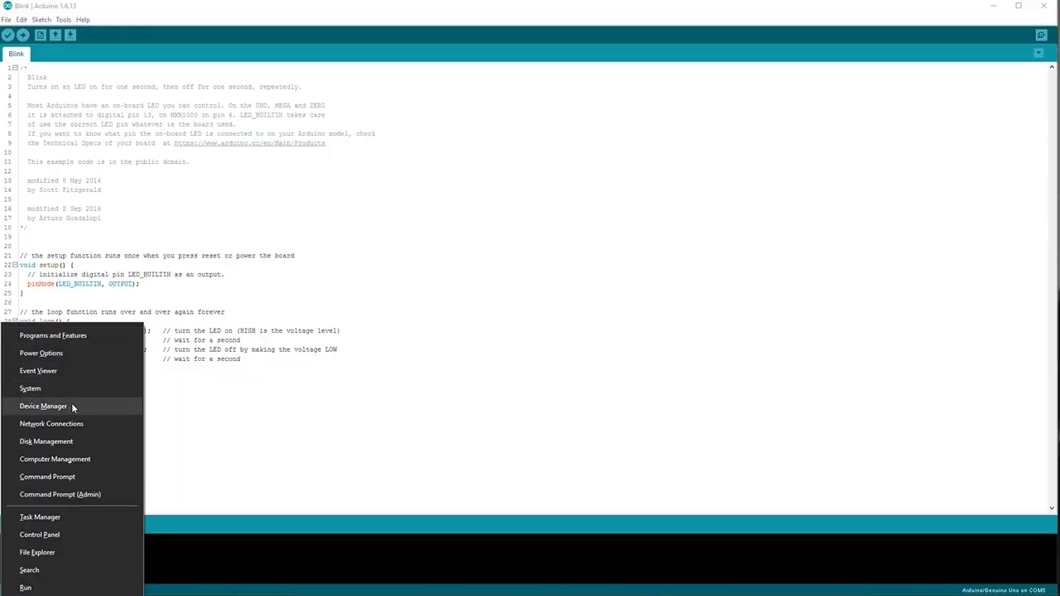
{"action": "left_click", "coordinate": [252, 263]}
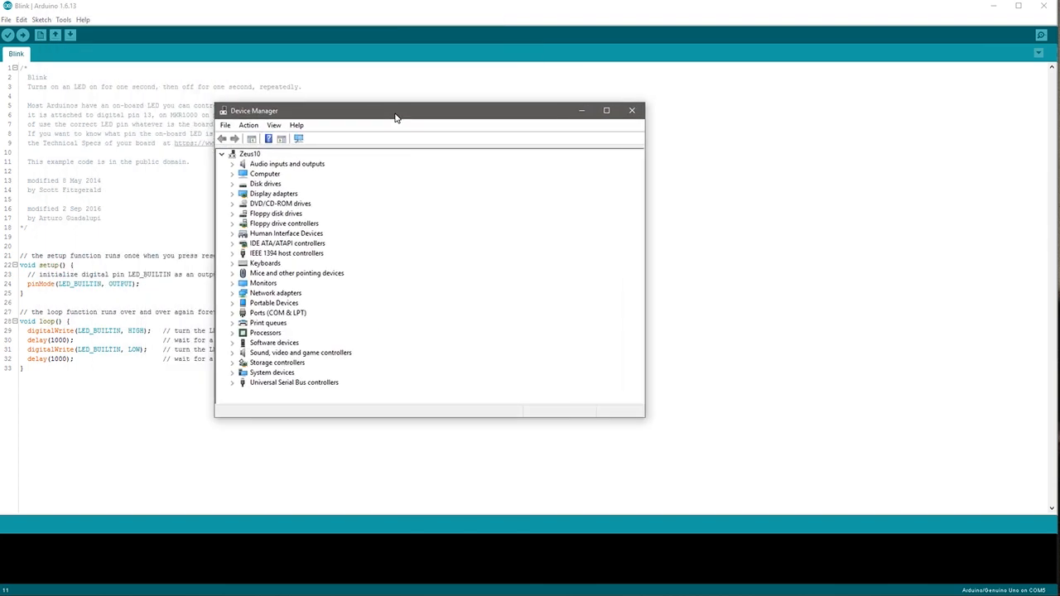
{"action": "left_click", "coordinate": [233, 313]}
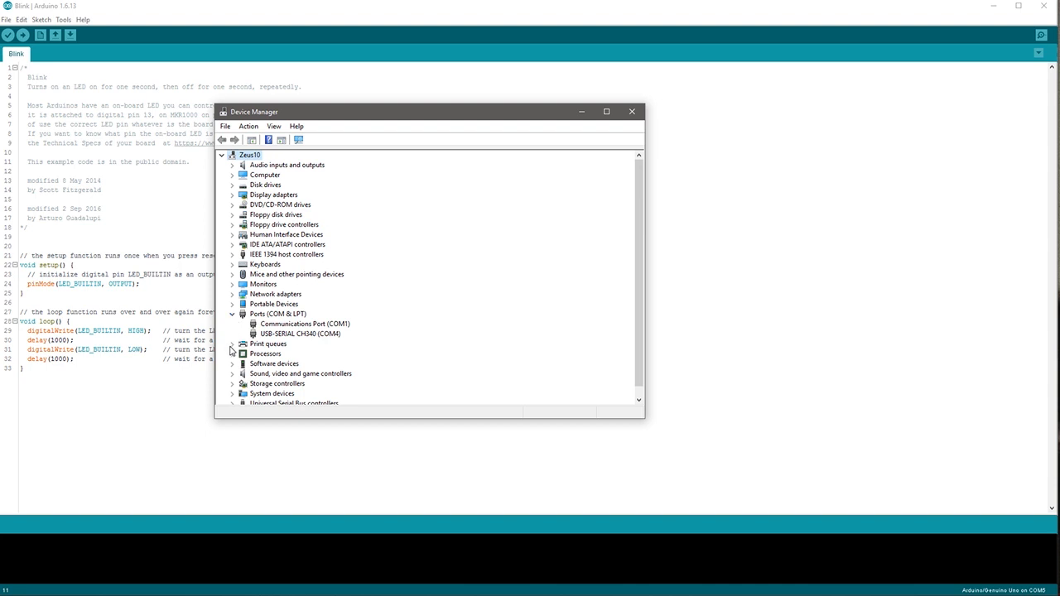
{"action": "mouse_move", "coordinate": [305, 341]}
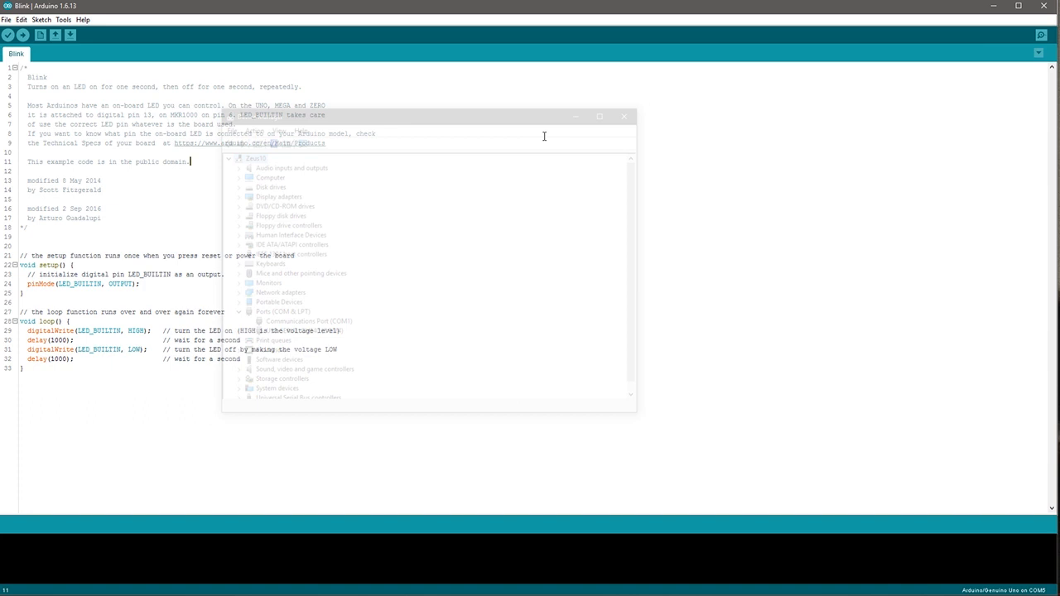
Target an Arduino/Genuino Mega or Mega 2560 board on port COM4
{"action": "left_click", "coordinate": [63, 20]}
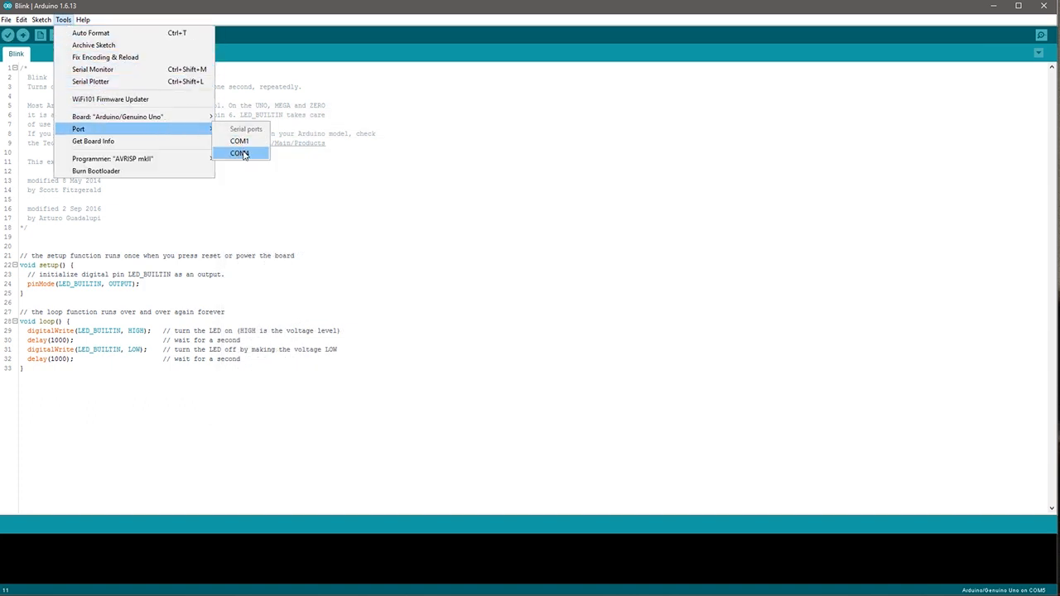
{"action": "left_click", "coordinate": [240, 153]}
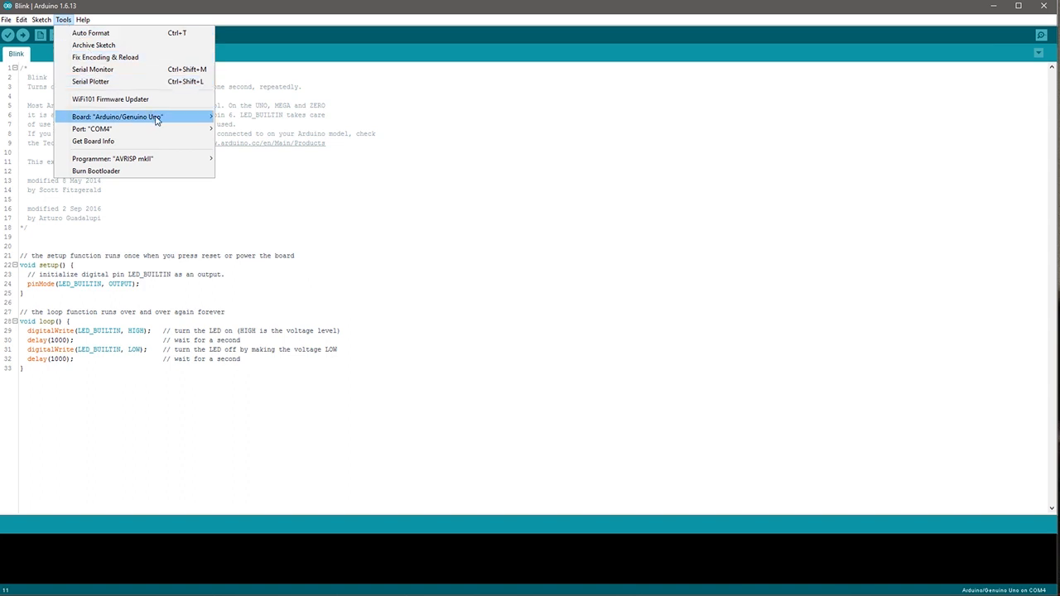
{"action": "left_click", "coordinate": [116, 116]}
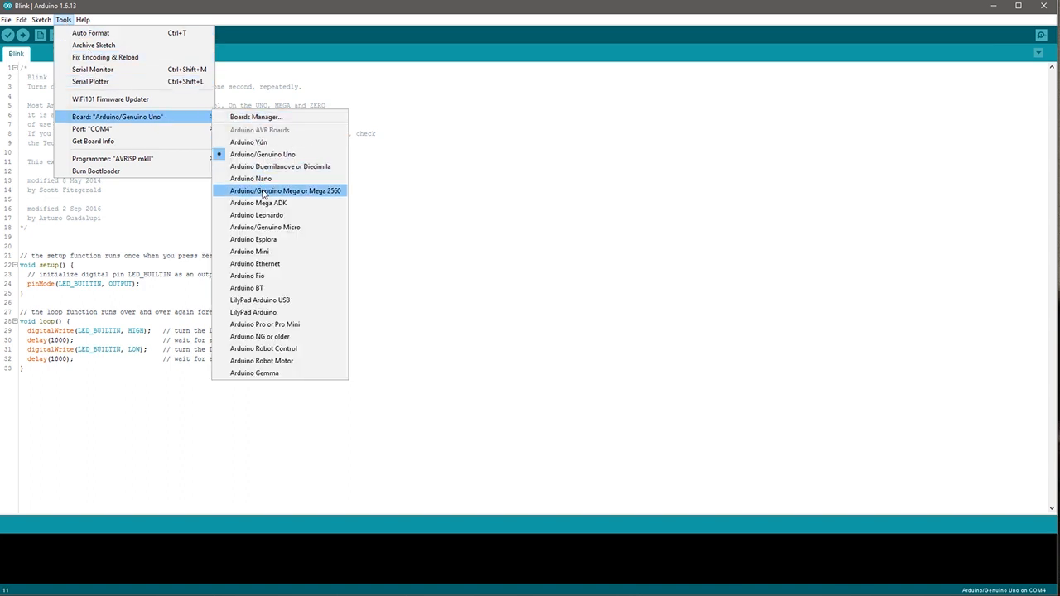
{"action": "left_click", "coordinate": [285, 191]}
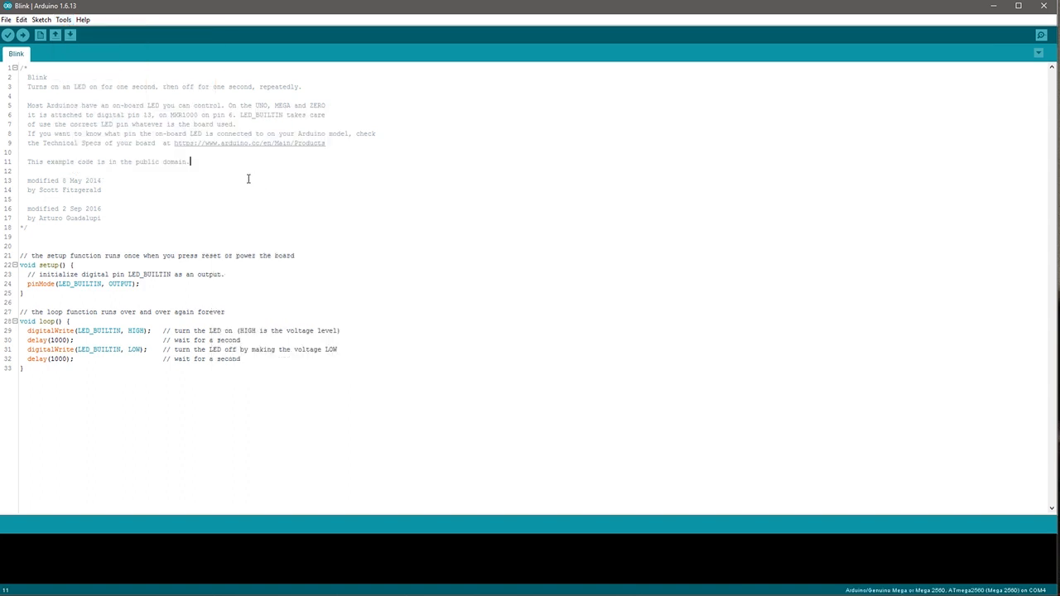
{"action": "mouse_move", "coordinate": [146, 291]}
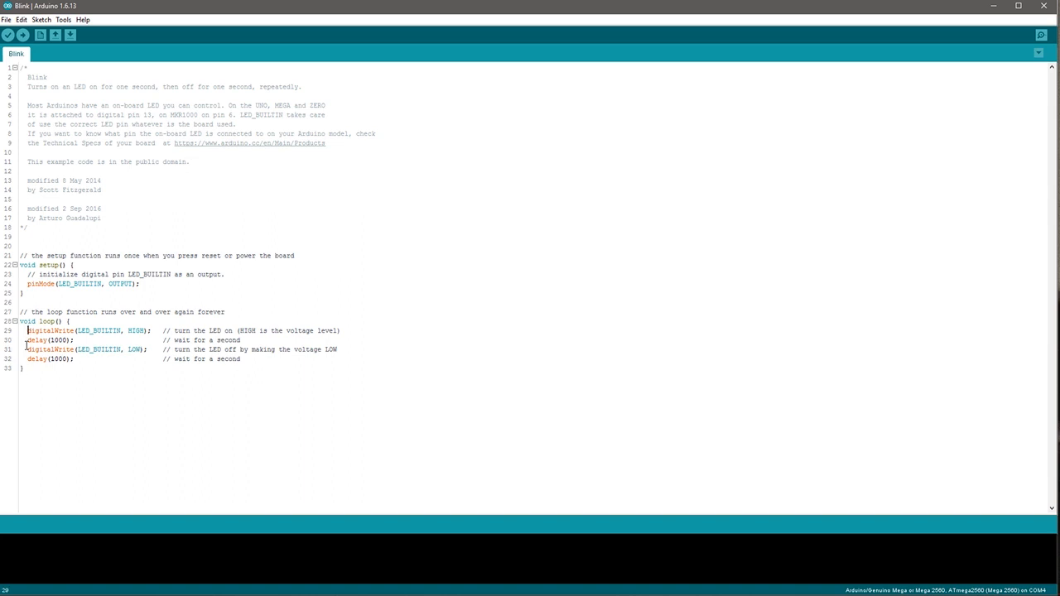
Comment out the Blink loop lines and upload the sketch to the board
{"action": "left_click", "coordinate": [23, 35]}
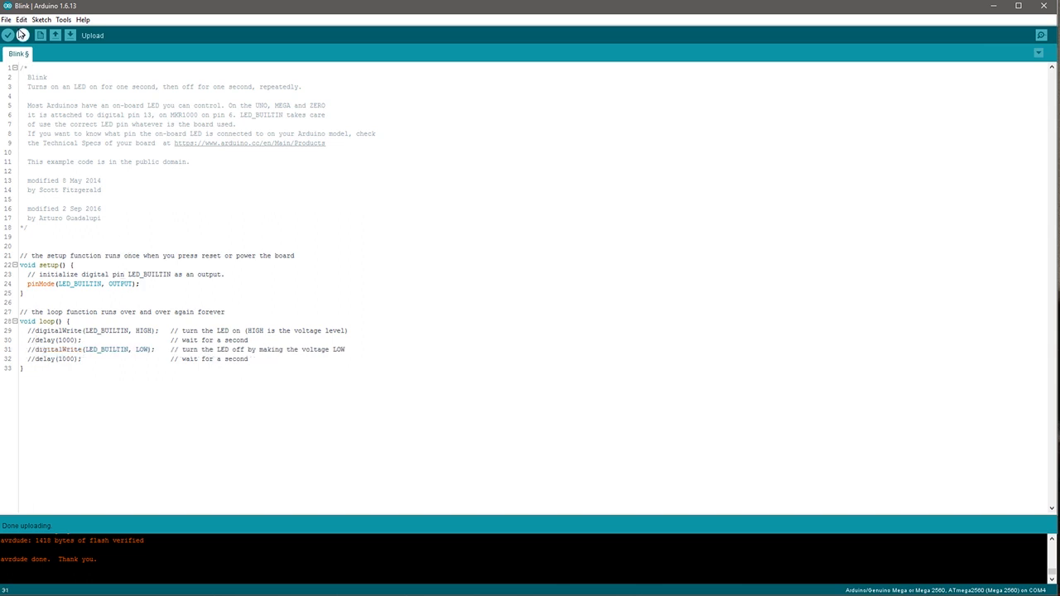
{"action": "left_click", "coordinate": [23, 35]}
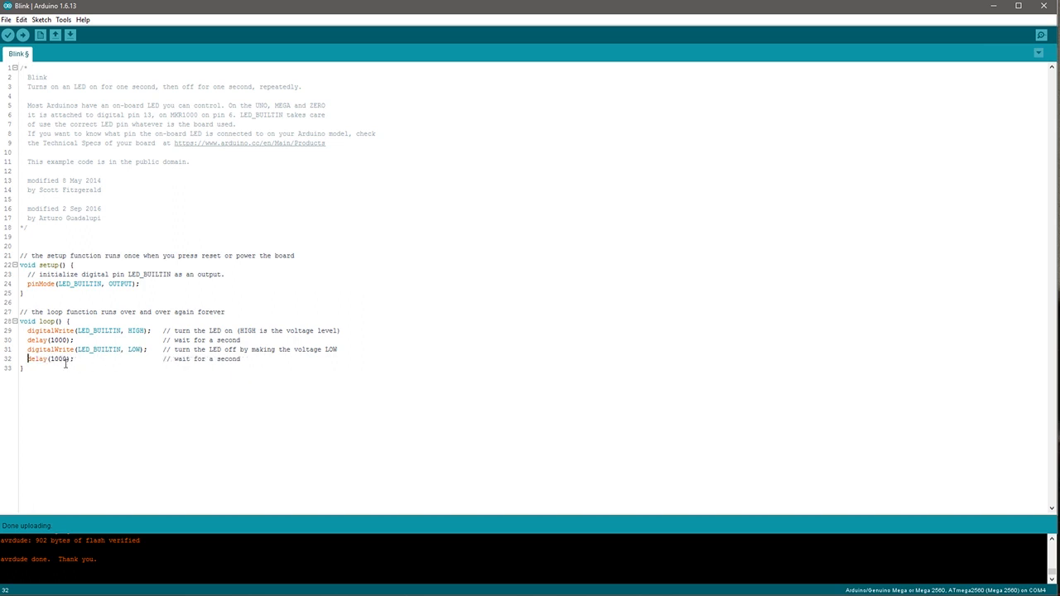
Uncomment the loop, change both delays to 500 ms, and re-upload the sketch
{"action": "double_click", "coordinate": [60, 341]}
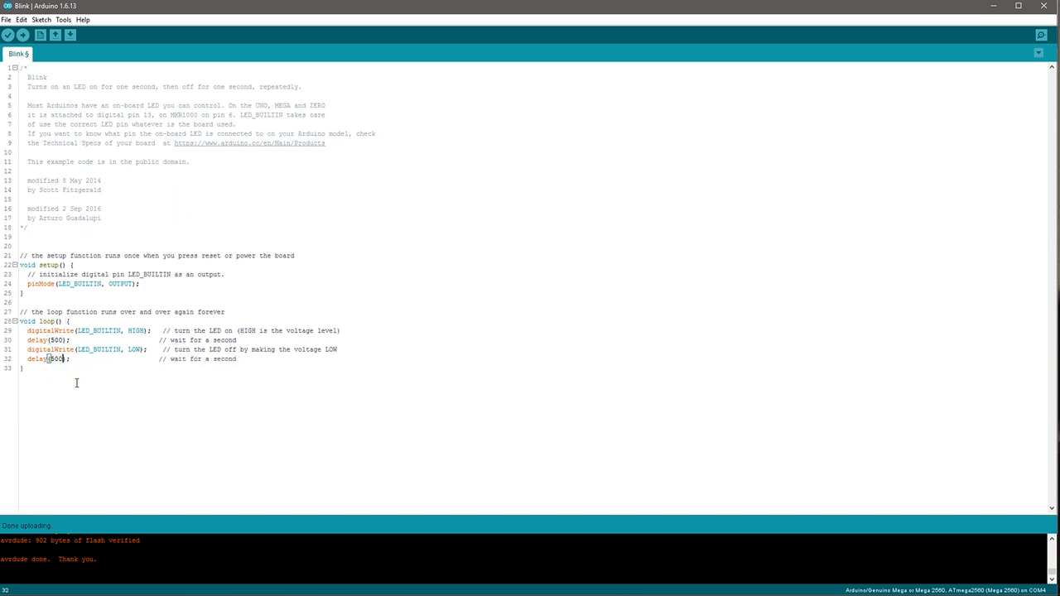
{"action": "left_click", "coordinate": [24, 35]}
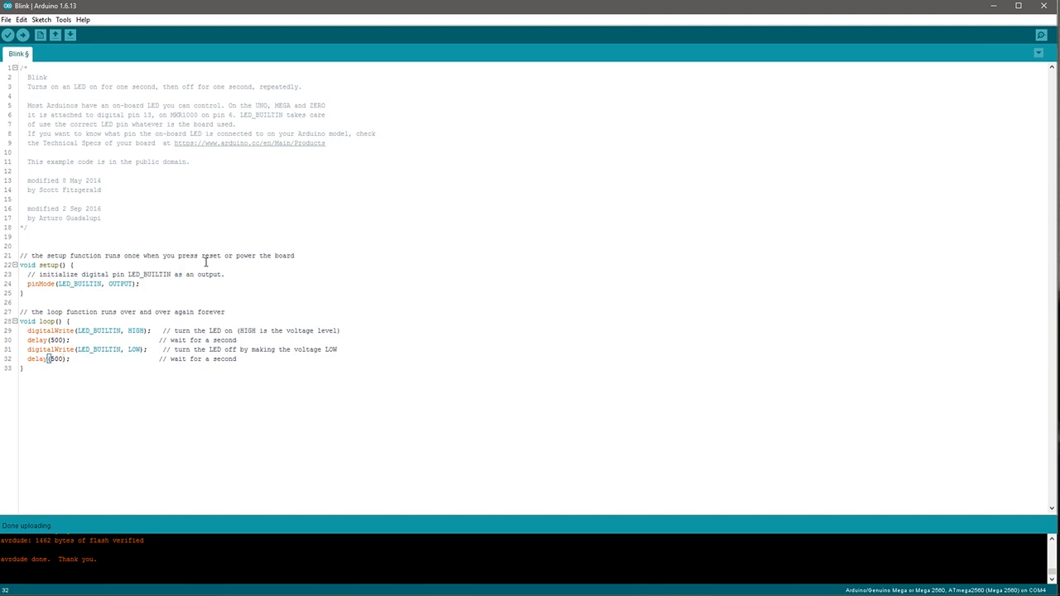
{"action": "mouse_move", "coordinate": [214, 249]}
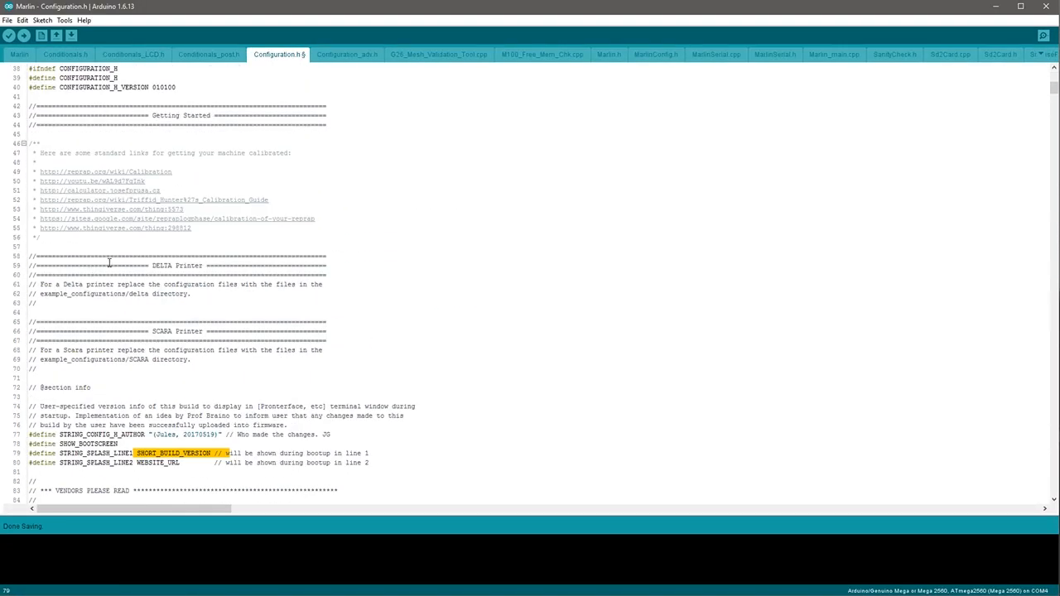
Scroll through Configuration.h to the MOTHERBOARD define and save the Marlin sketch
{"action": "scroll", "scroll_direction": "down", "scroll_amount": 3}
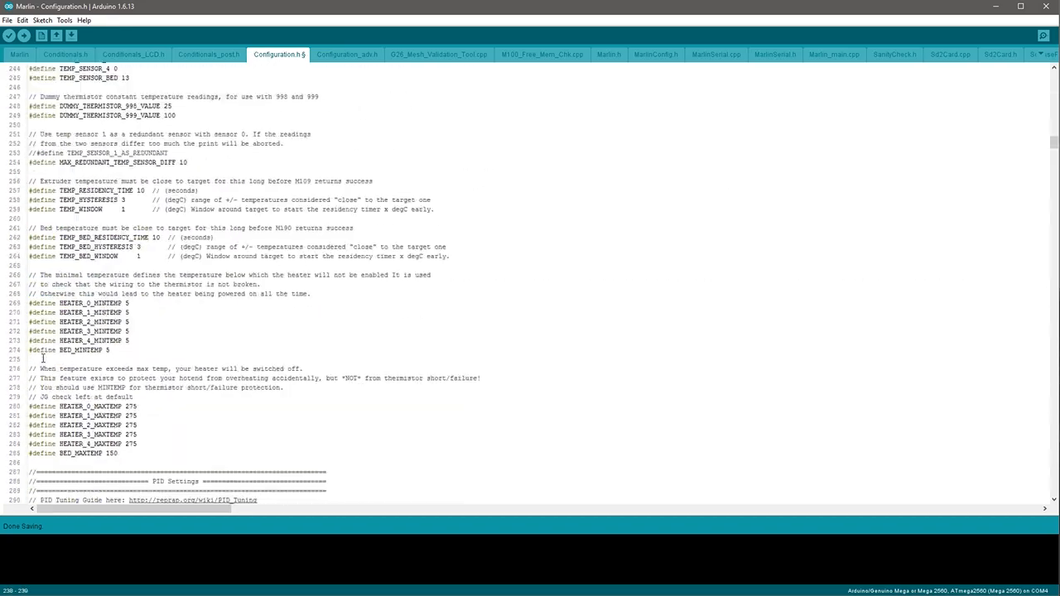
{"action": "scroll", "scroll_direction": "up", "scroll_amount": 3}
{"action": "type", "text": "// JG check as defa"}
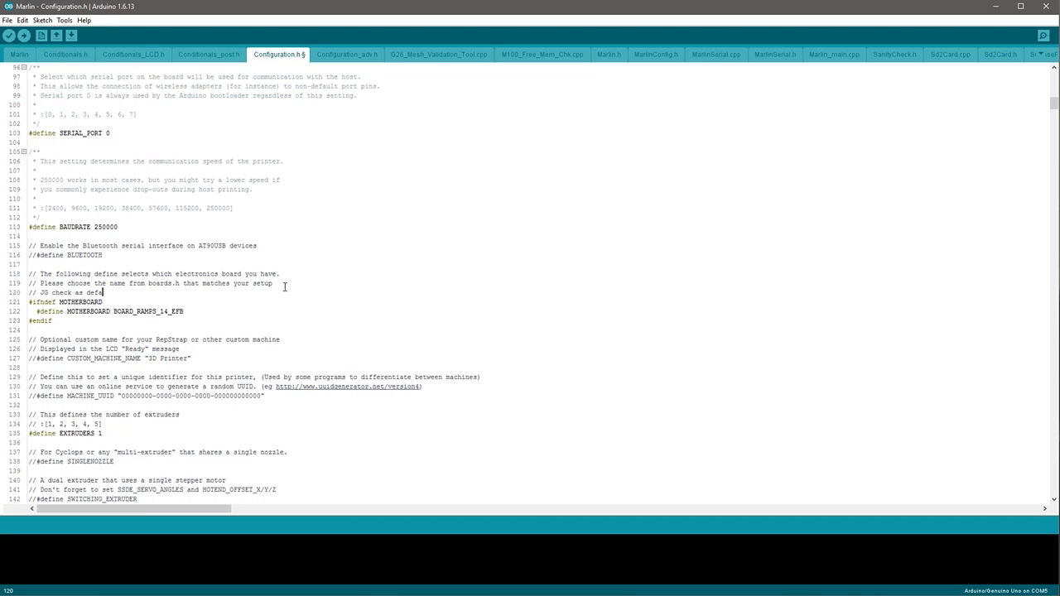
{"action": "key", "text": "ctrl+s"}
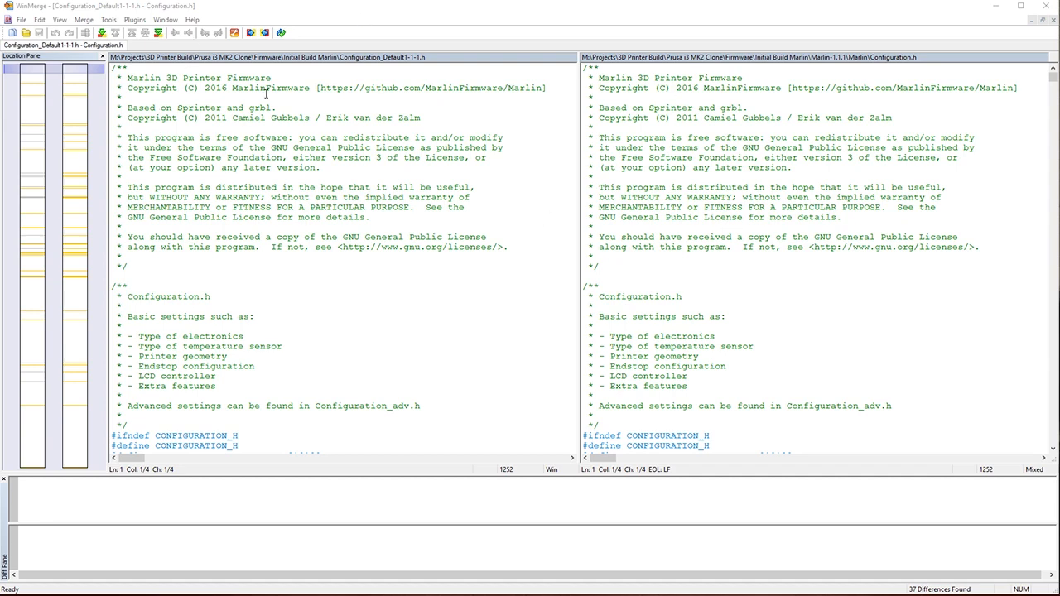
{"action": "mouse_move", "coordinate": [302, 98]}
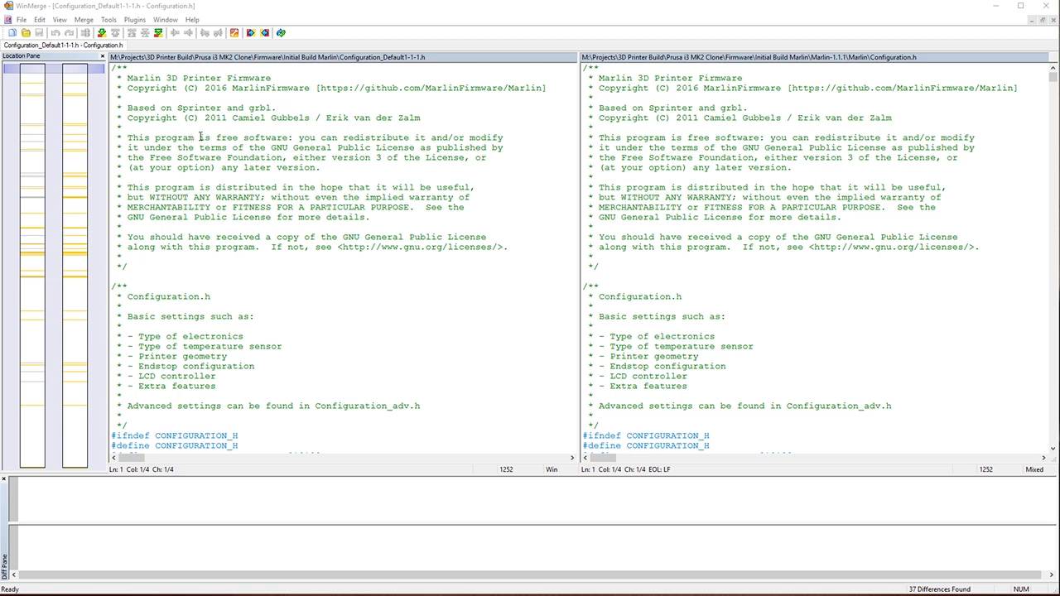
{"action": "mouse_move", "coordinate": [250, 142]}
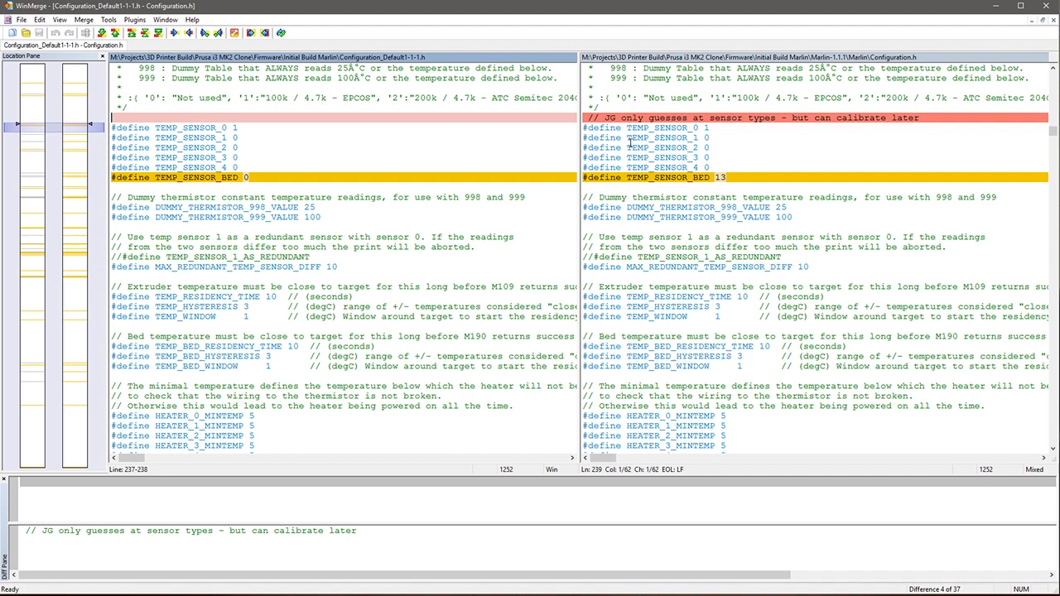
{"action": "scroll", "scroll_direction": "up", "scroll_amount": 3}
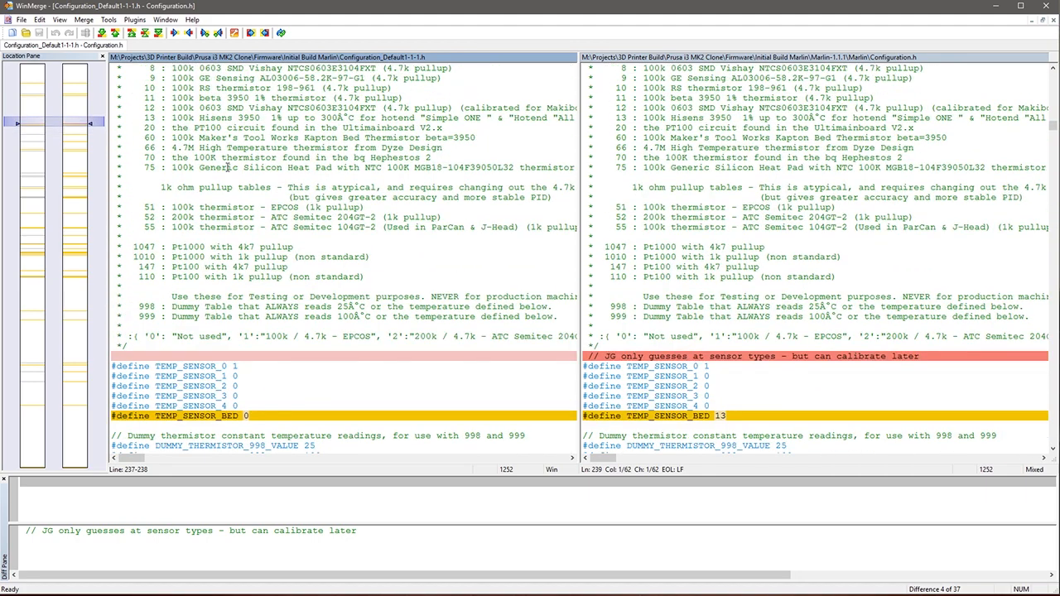
{"action": "scroll", "scroll_direction": "up", "scroll_amount": 3}
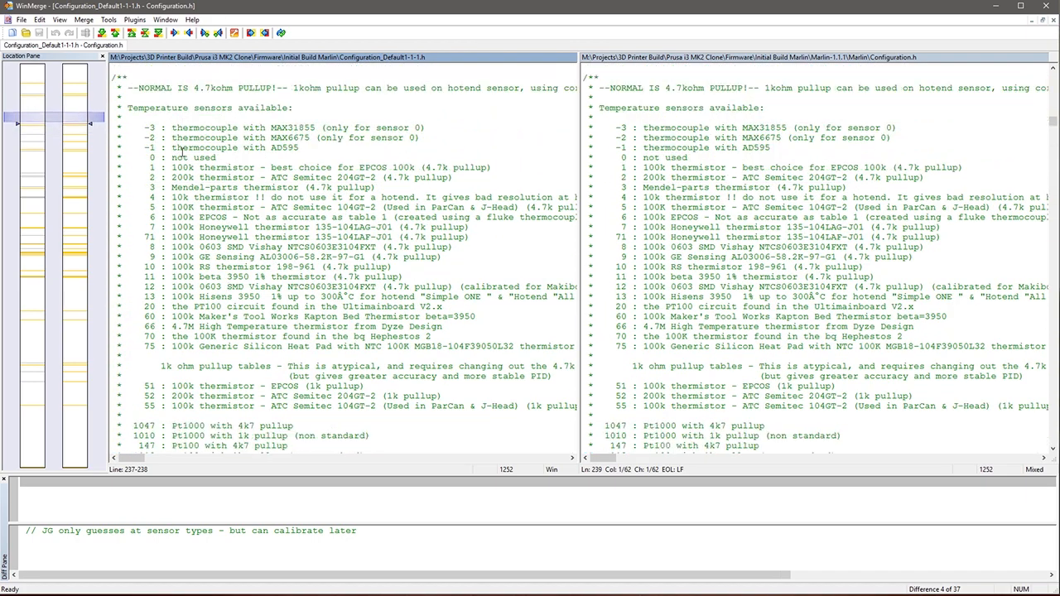
{"action": "scroll", "scroll_direction": "down", "scroll_amount": 3}
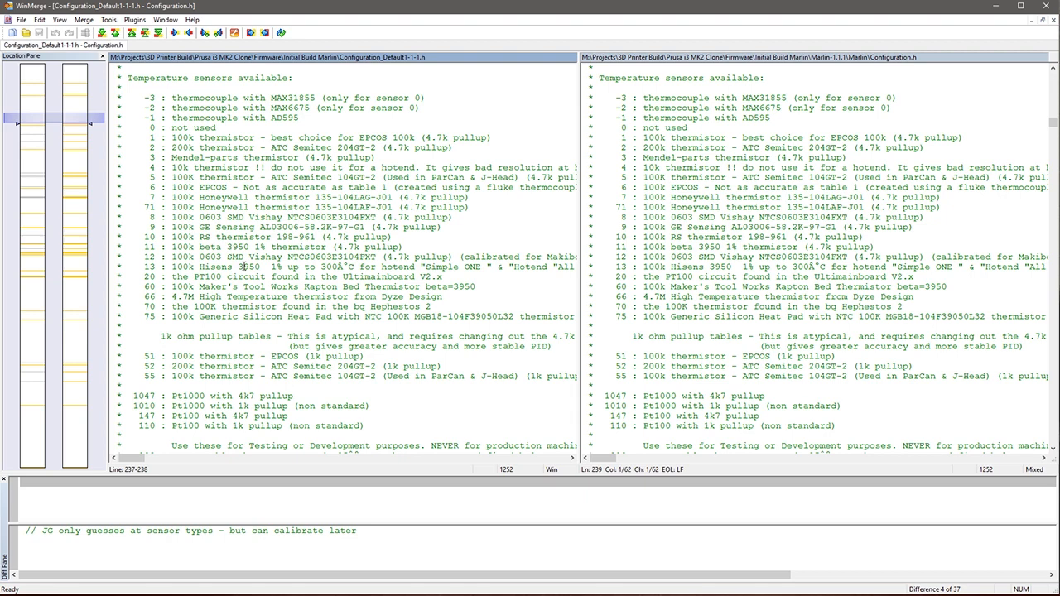
{"action": "scroll", "scroll_direction": "down", "scroll_amount": 3}
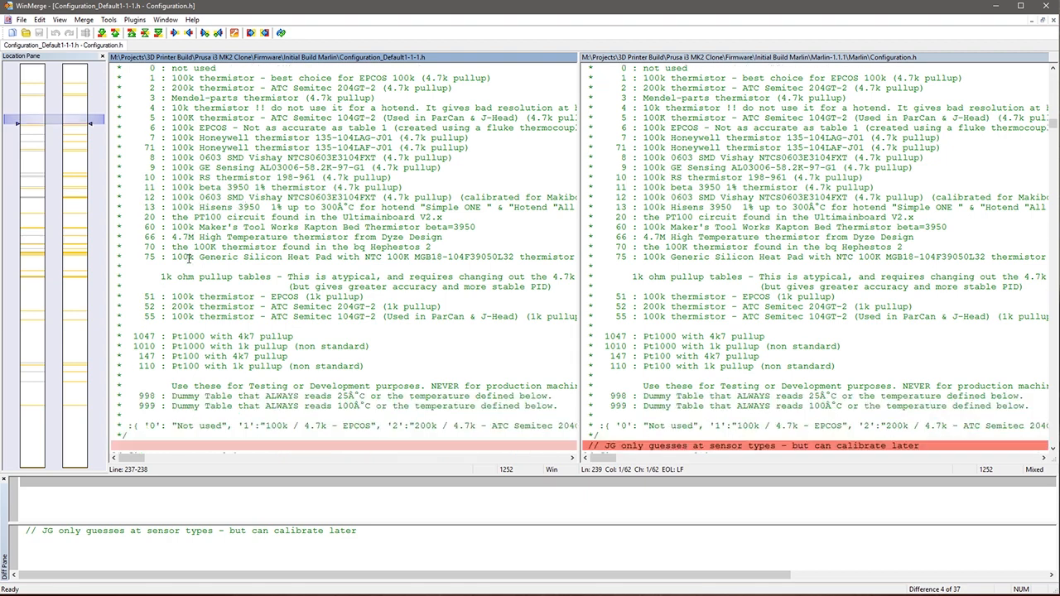
{"action": "scroll", "scroll_direction": "down", "scroll_amount": 3}
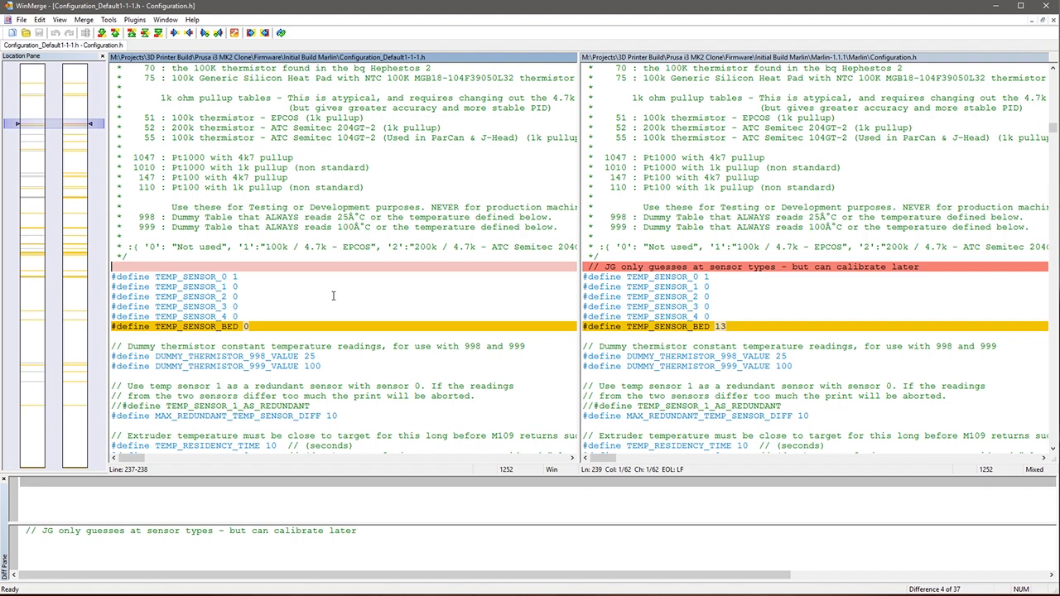
{"action": "scroll", "scroll_direction": "down", "scroll_amount": 3}
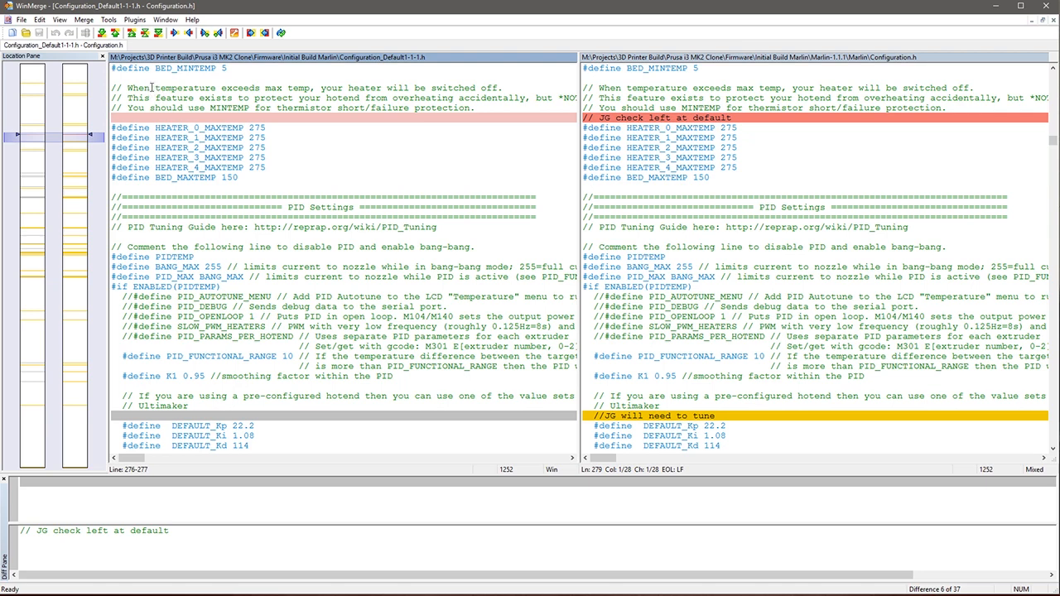
{"action": "mouse_move", "coordinate": [115, 33]}
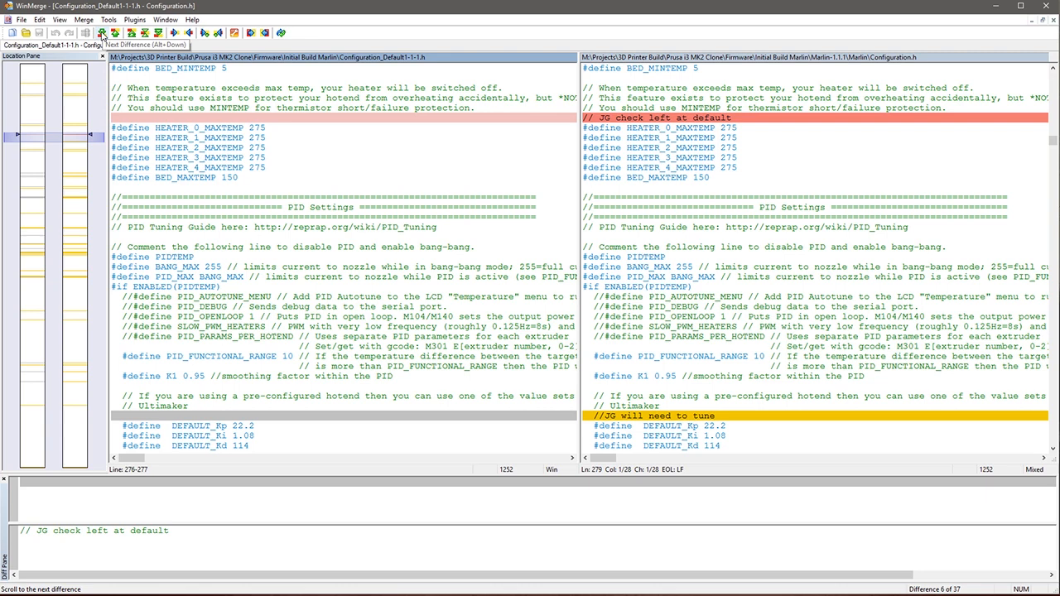
Advance from the MAXTEMP difference past the PID tuning note to the bed power difference
{"action": "left_click", "coordinate": [114, 33]}
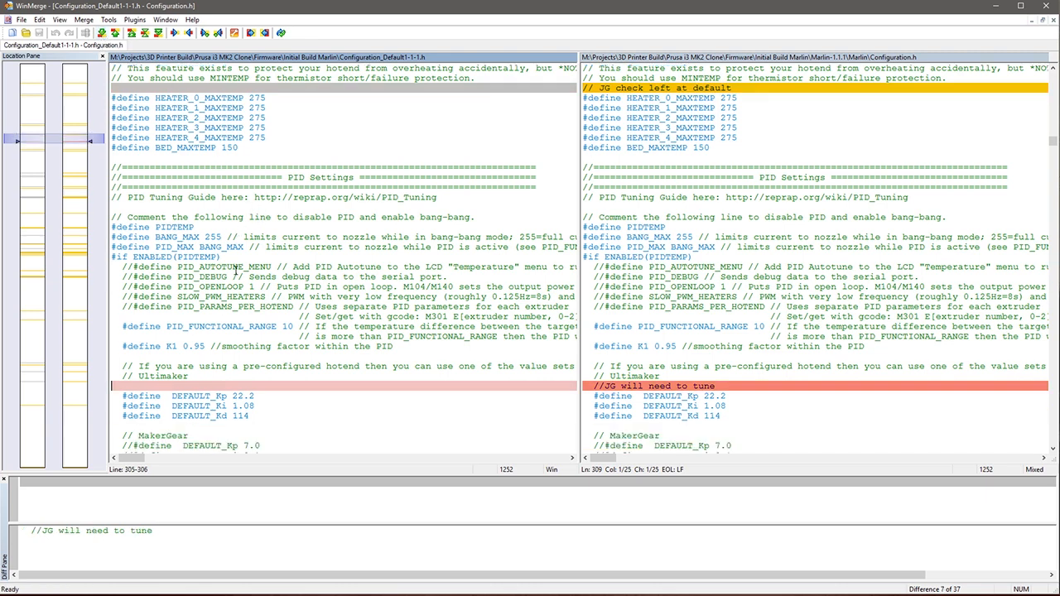
{"action": "scroll", "scroll_direction": "down", "scroll_amount": 3}
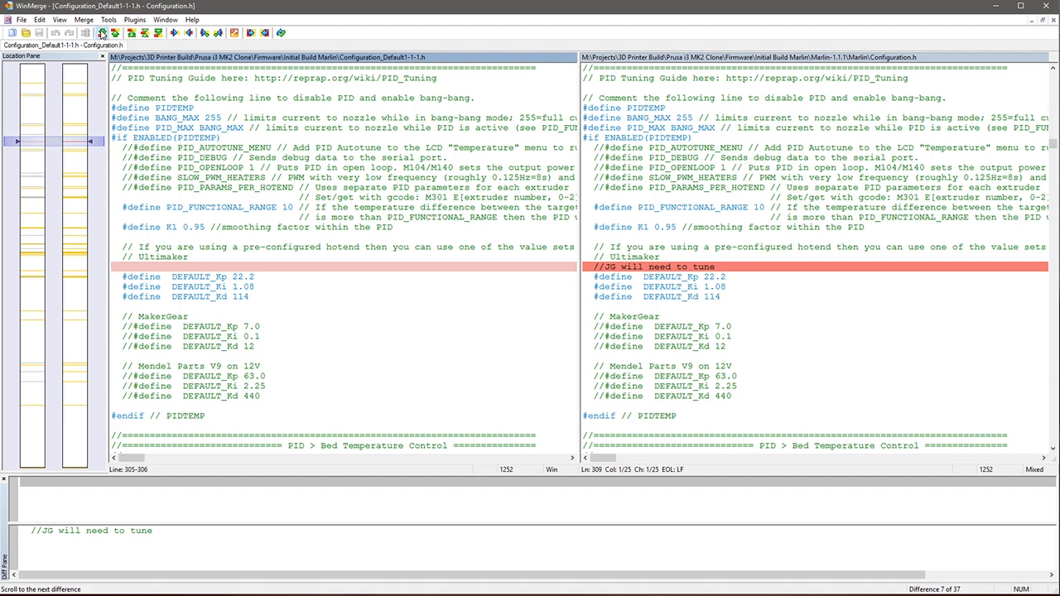
{"action": "left_click", "coordinate": [189, 33]}
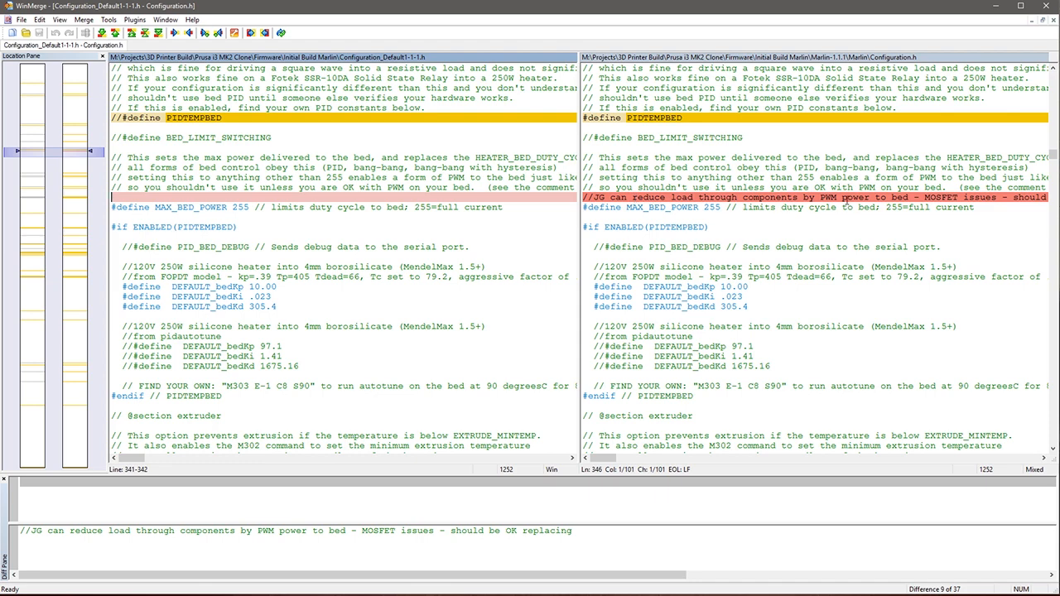
{"action": "mouse_move", "coordinate": [643, 167]}
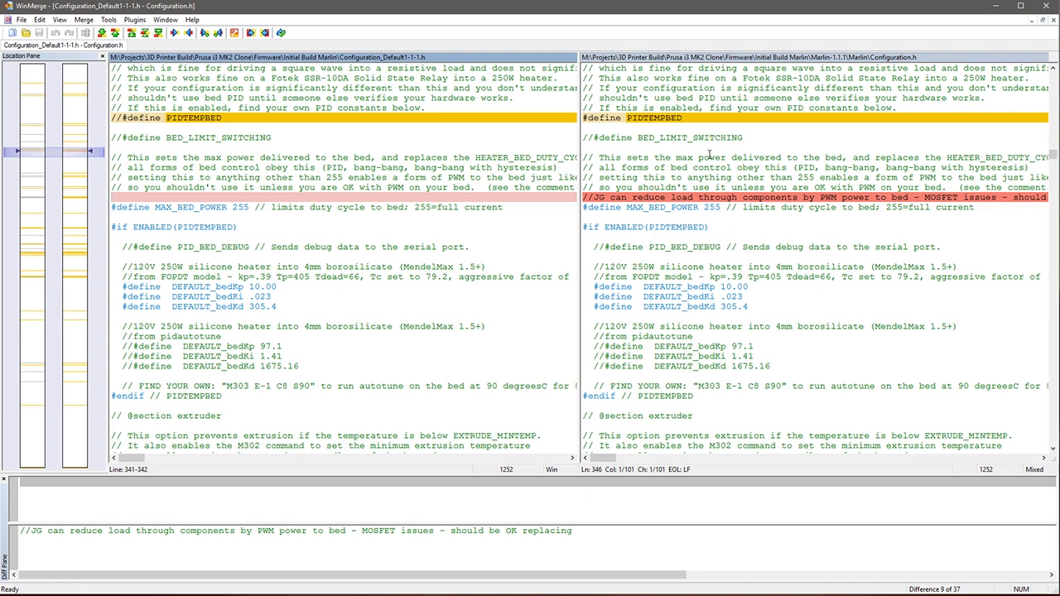
{"action": "mouse_move", "coordinate": [772, 245]}
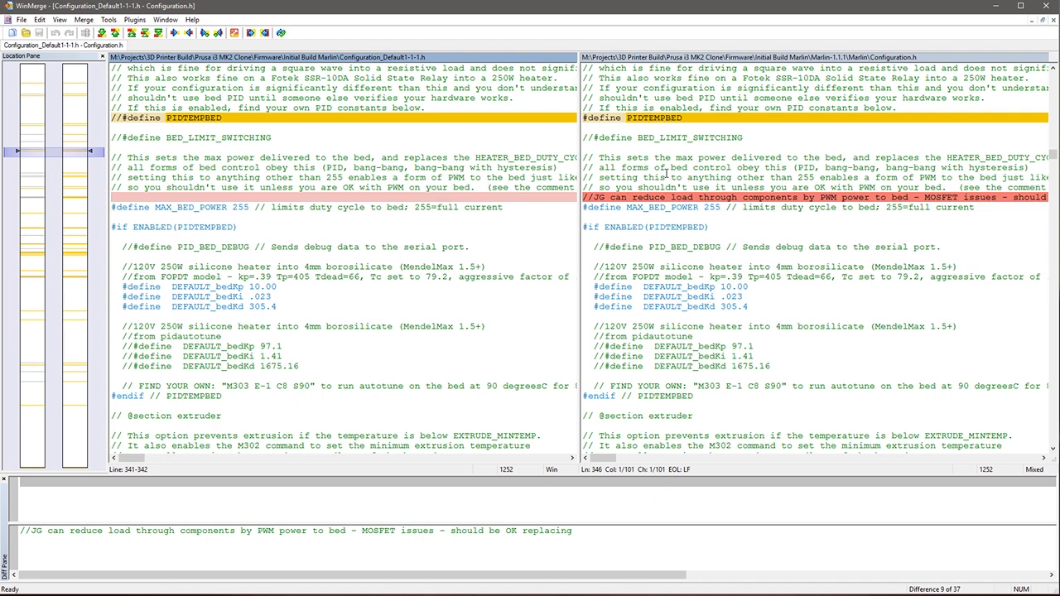
{"action": "mouse_move", "coordinate": [609, 136]}
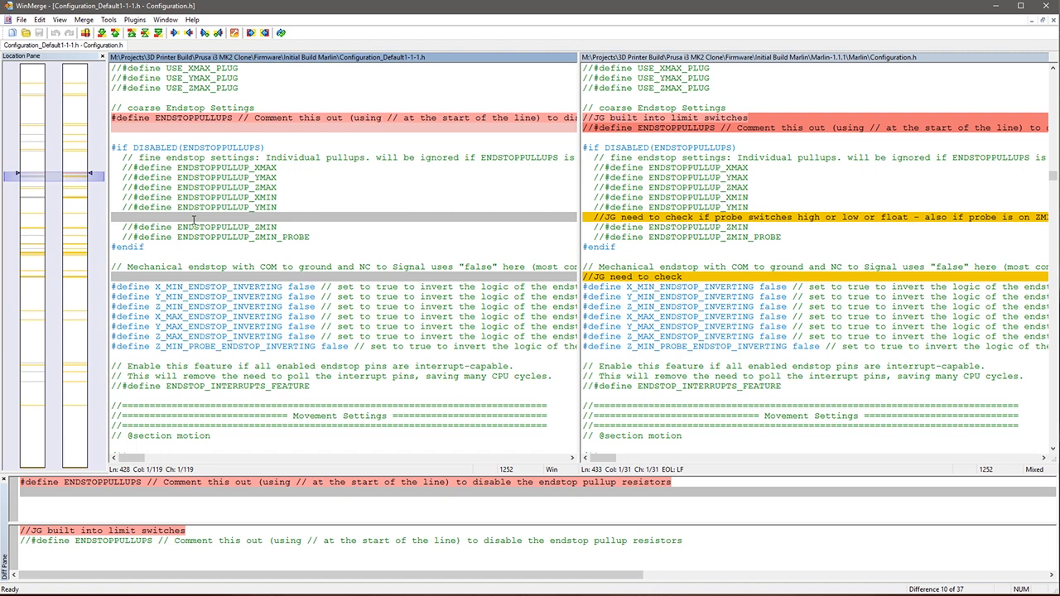
{"action": "mouse_move", "coordinate": [645, 232]}
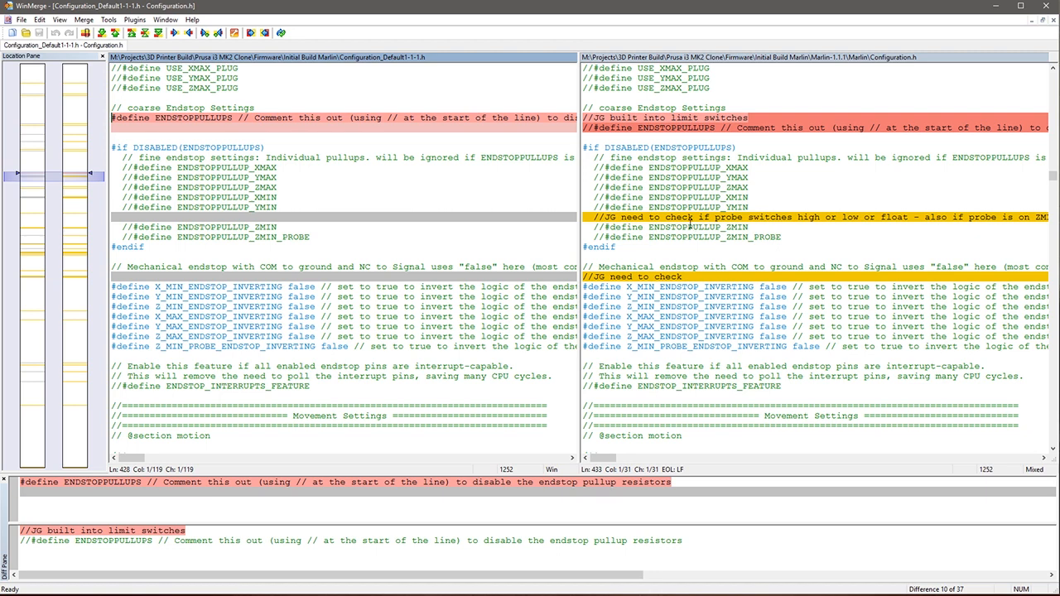
{"action": "mouse_move", "coordinate": [699, 229]}
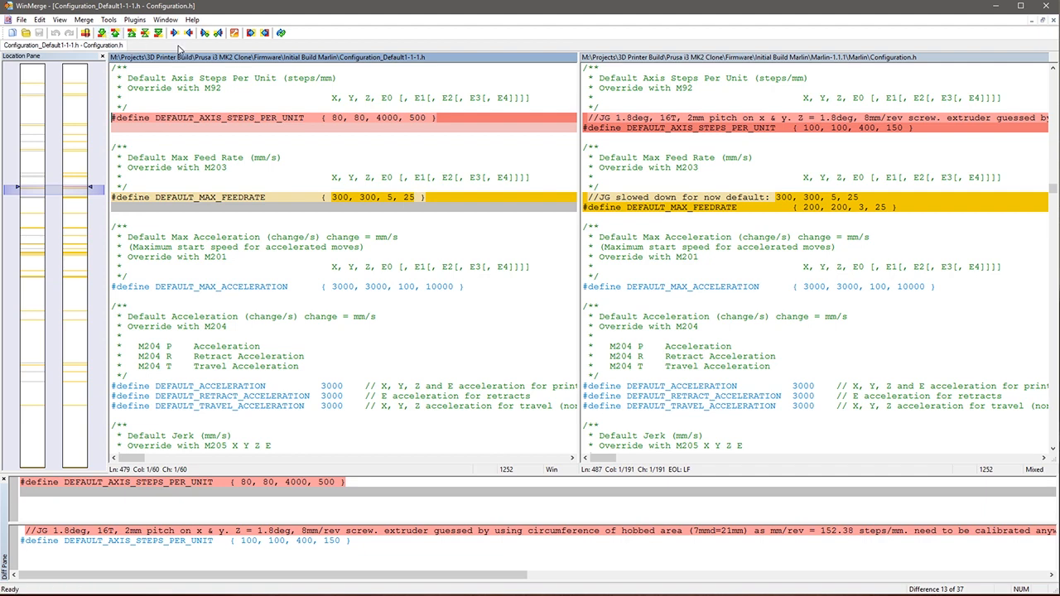
{"action": "mouse_move", "coordinate": [706, 166]}
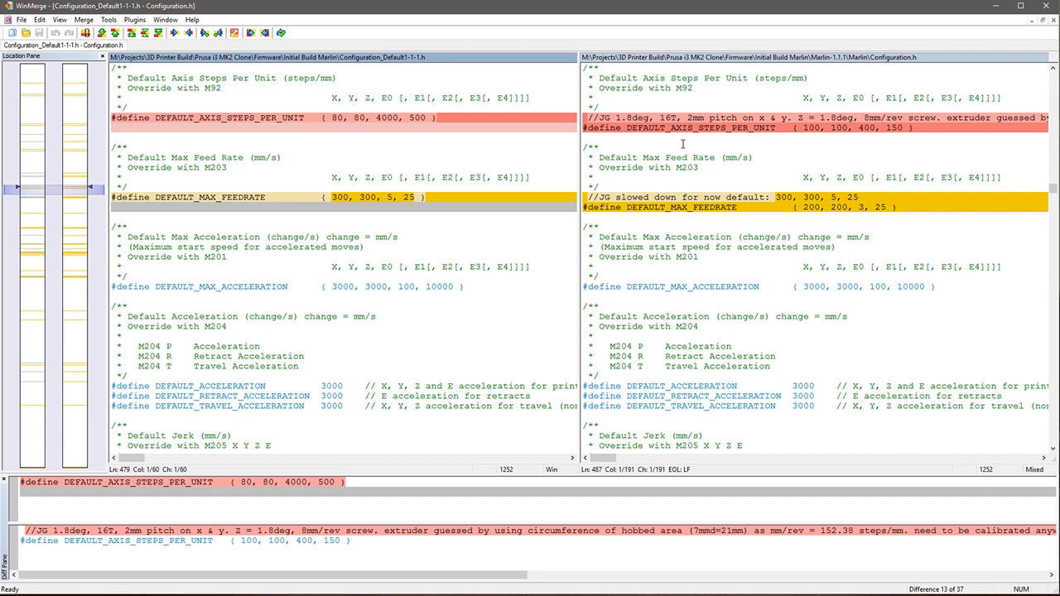
{"action": "mouse_move", "coordinate": [669, 115]}
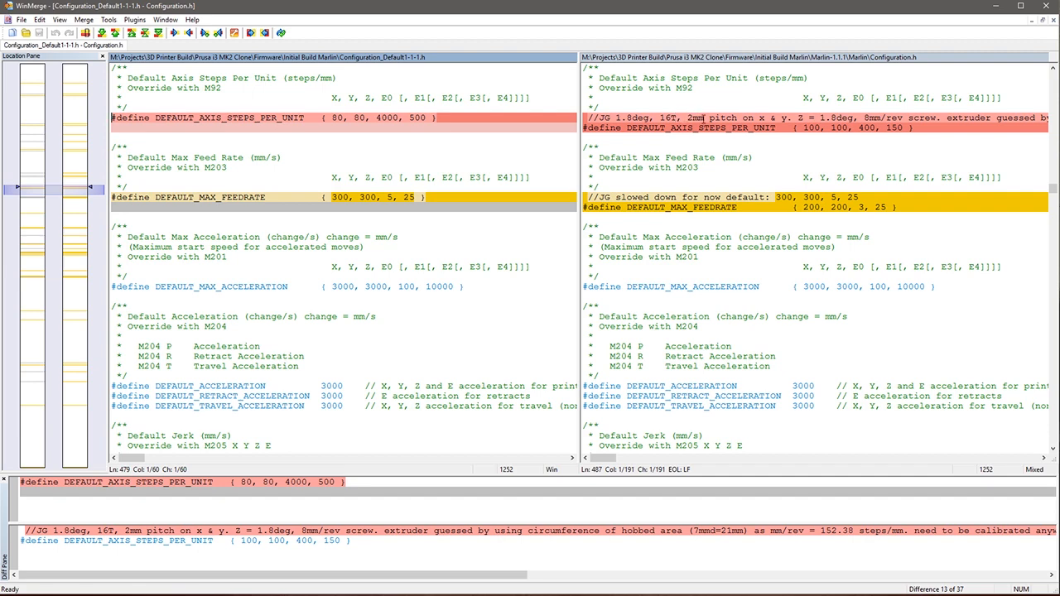
{"action": "mouse_move", "coordinate": [790, 108]}
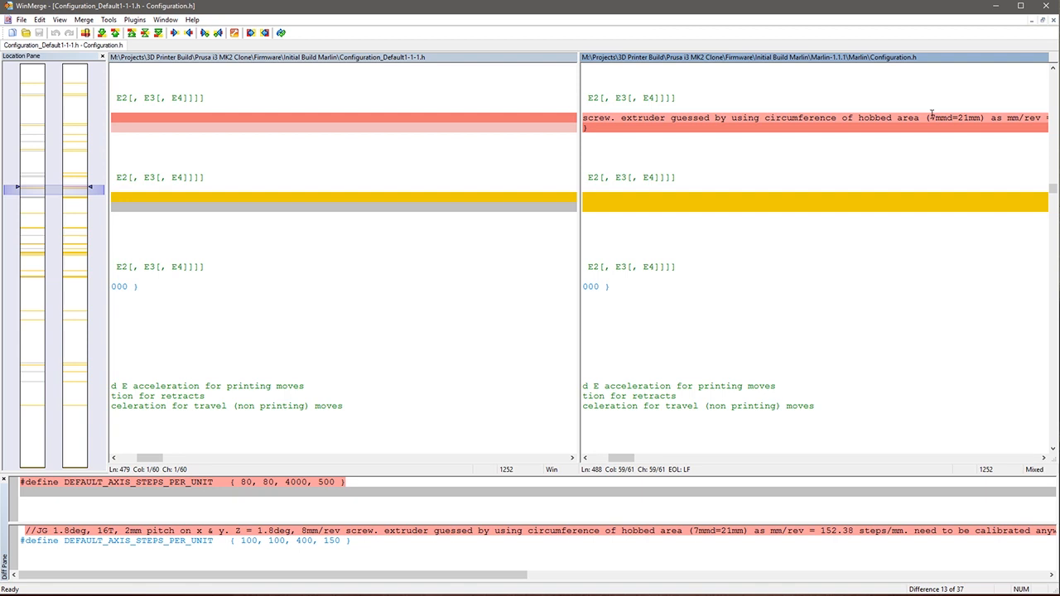
{"action": "mouse_move", "coordinate": [891, 212]}
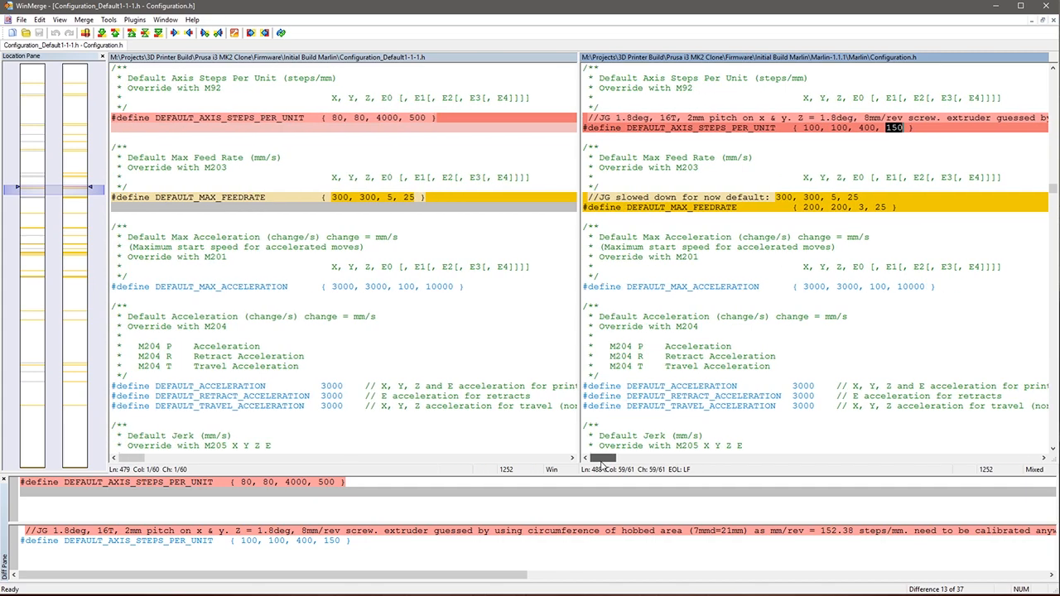
{"action": "scroll", "scroll_direction": "right", "scroll_amount": 3}
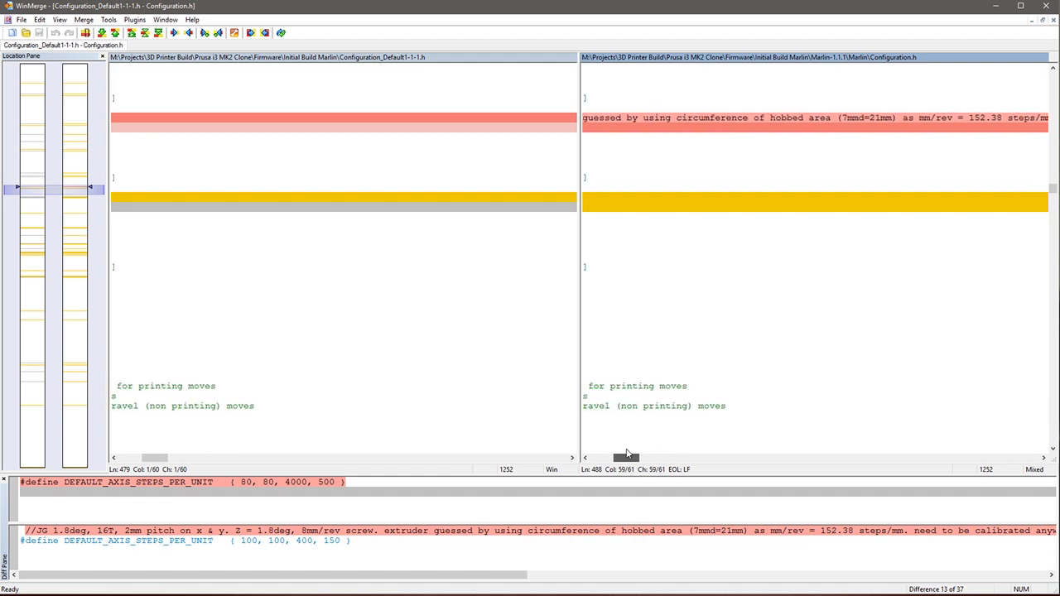
{"action": "left_click", "coordinate": [103, 33]}
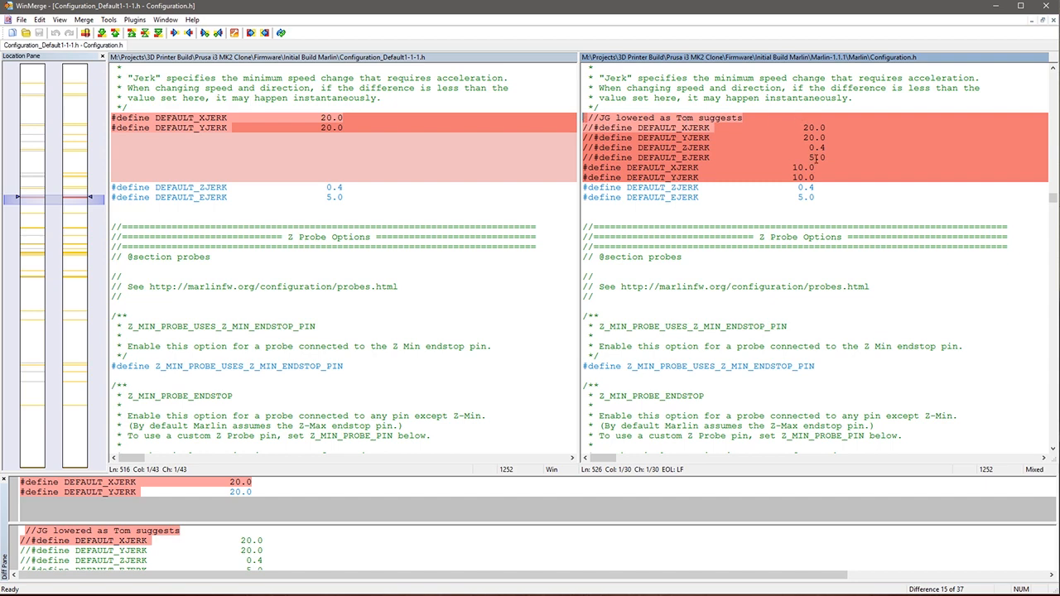
{"action": "mouse_move", "coordinate": [247, 180]}
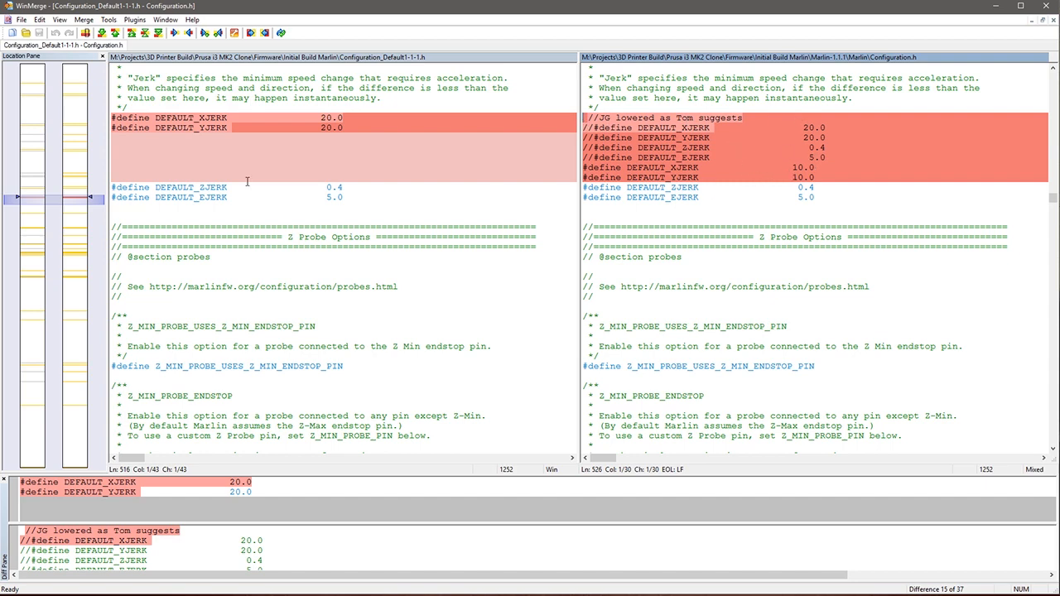
{"action": "mouse_move", "coordinate": [114, 33]}
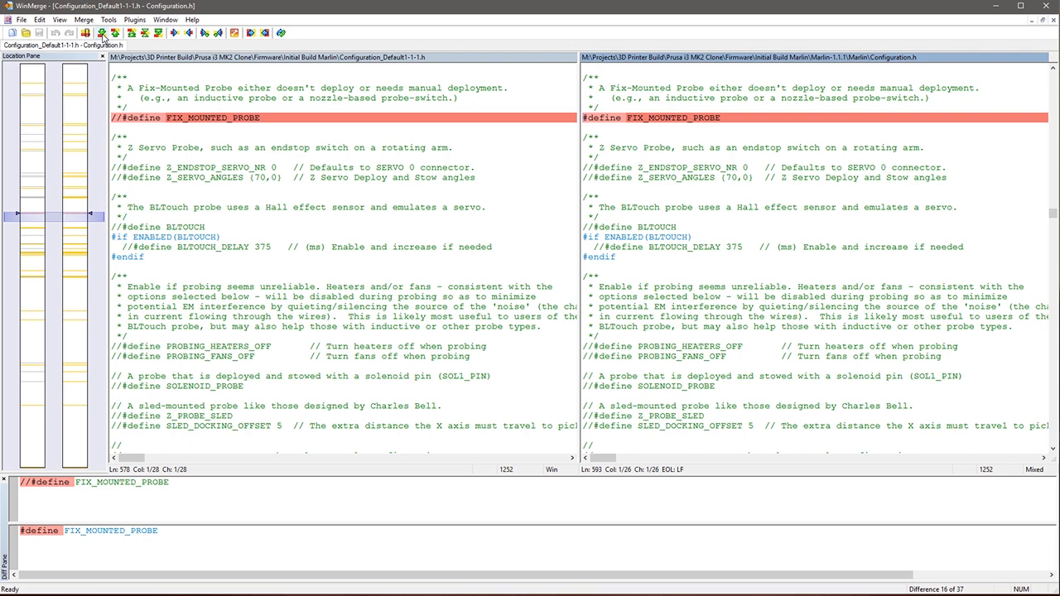
Advance to the X/Y probe offset from extruder difference and on to Z homing height
{"action": "left_click", "coordinate": [176, 34]}
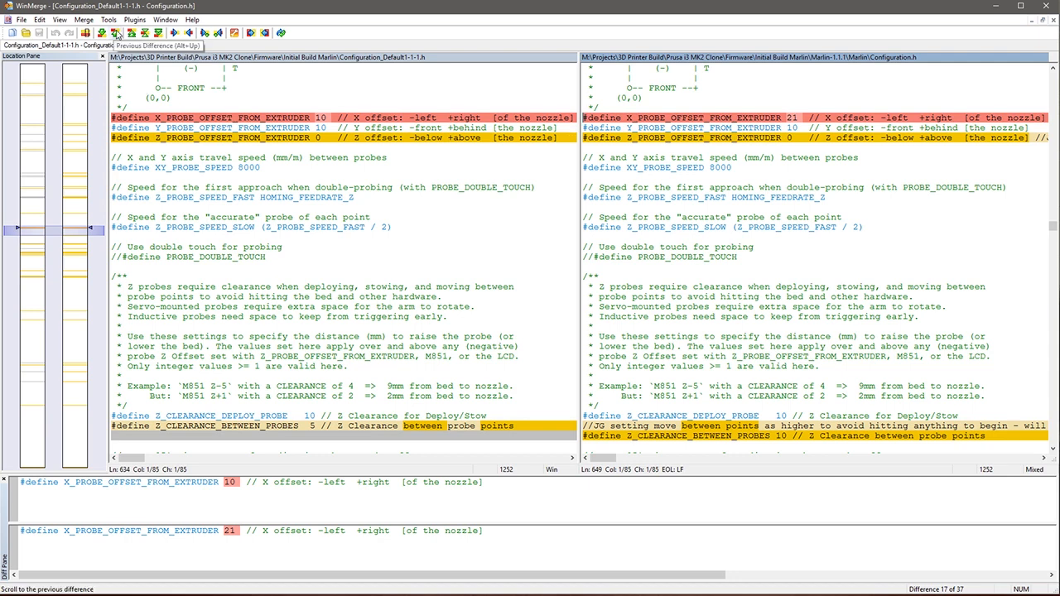
{"action": "mouse_move", "coordinate": [116, 33]}
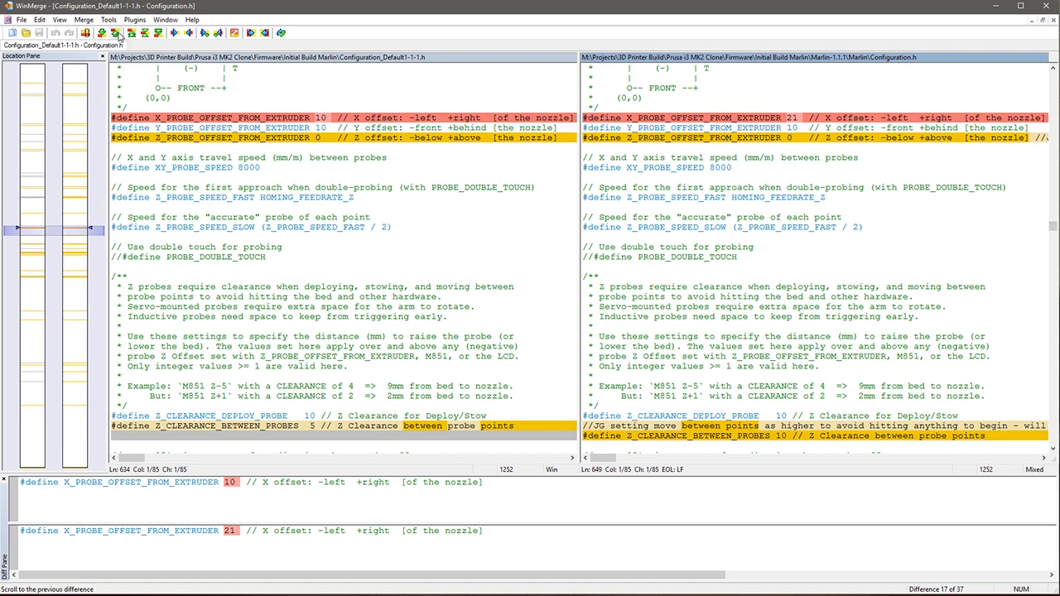
{"action": "left_click", "coordinate": [174, 33]}
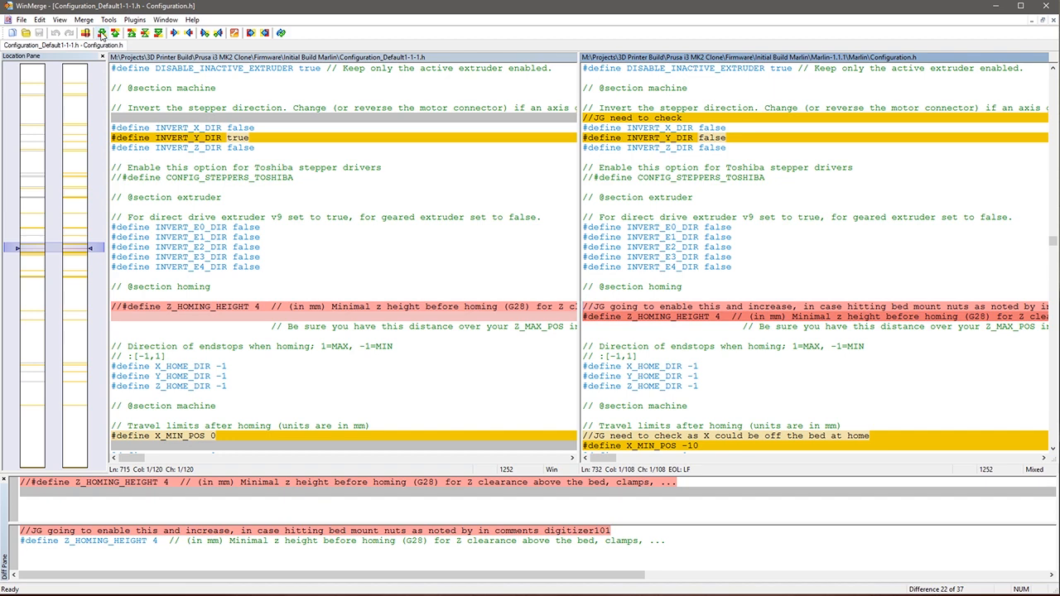
{"action": "mouse_move", "coordinate": [682, 259]}
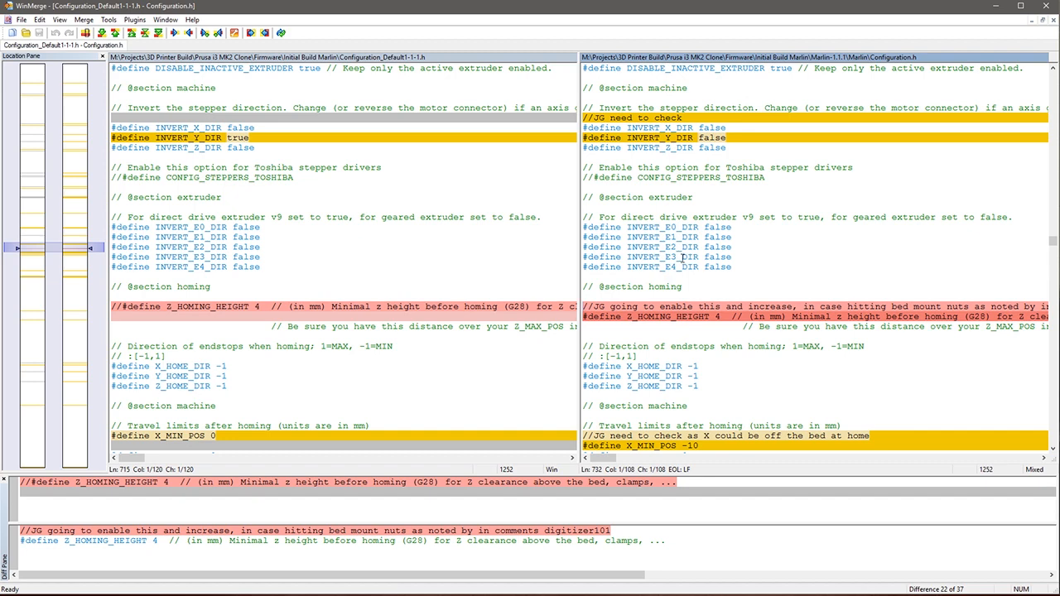
{"action": "mouse_move", "coordinate": [665, 321]}
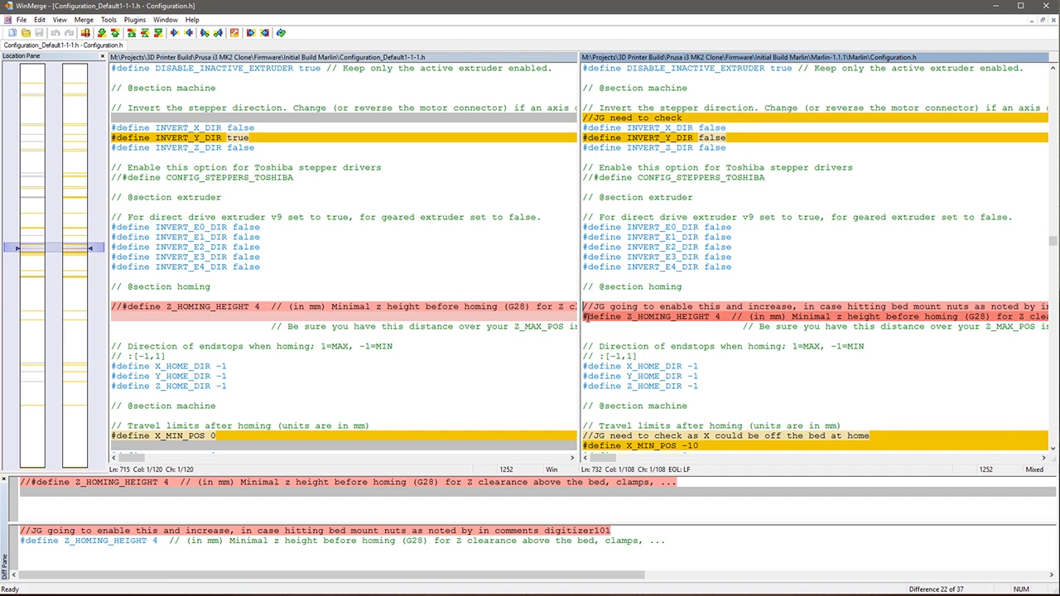
{"action": "mouse_move", "coordinate": [673, 322]}
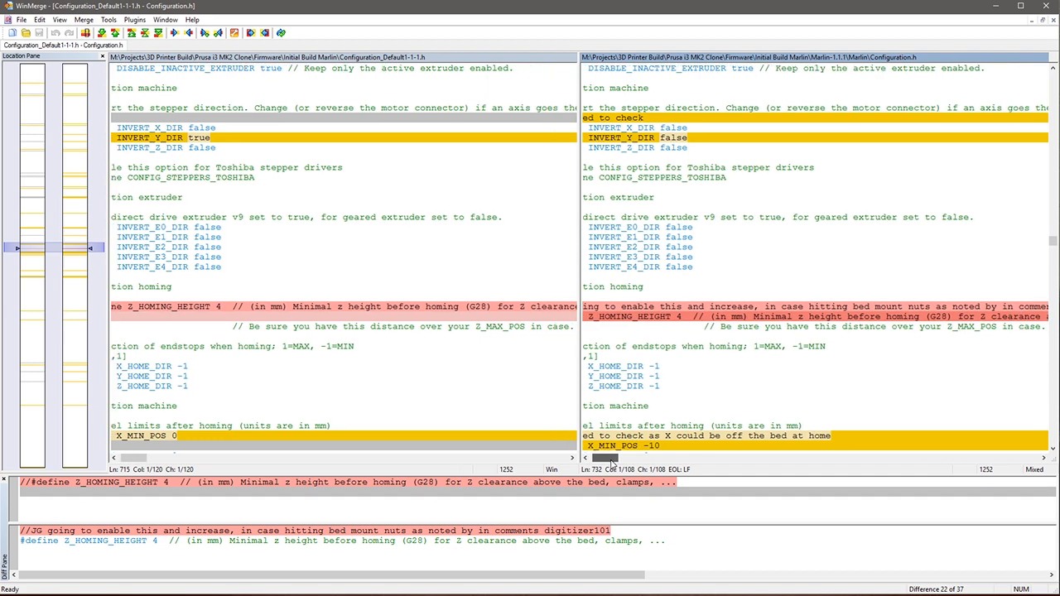
Scroll the panes to read the Z_HOMING_HEIGHT comment about bed mount nuts
{"action": "scroll", "scroll_direction": "right", "scroll_amount": 3}
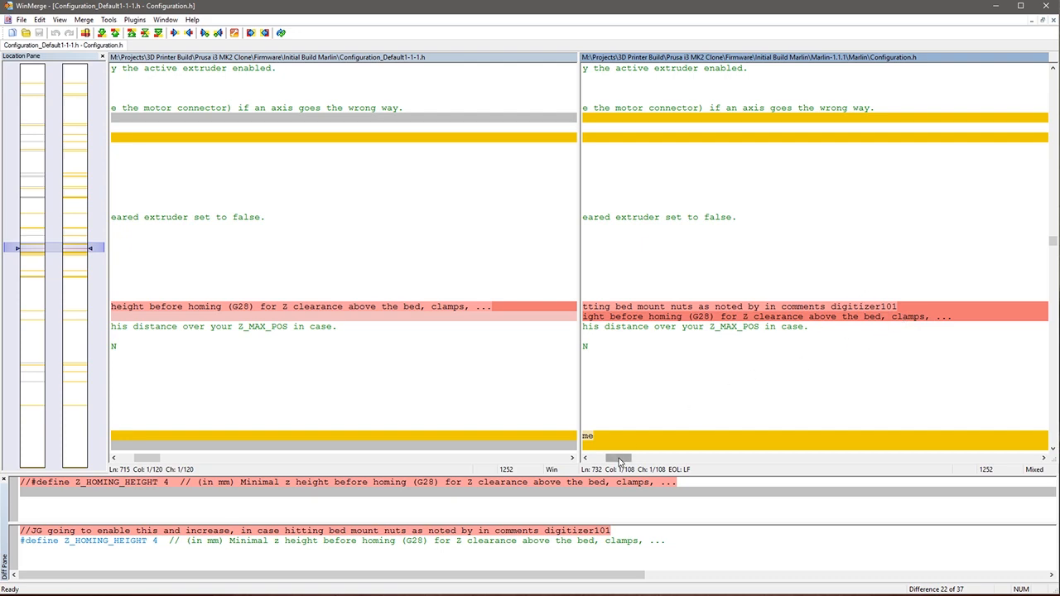
{"action": "scroll", "scroll_direction": "up", "scroll_amount": 3}
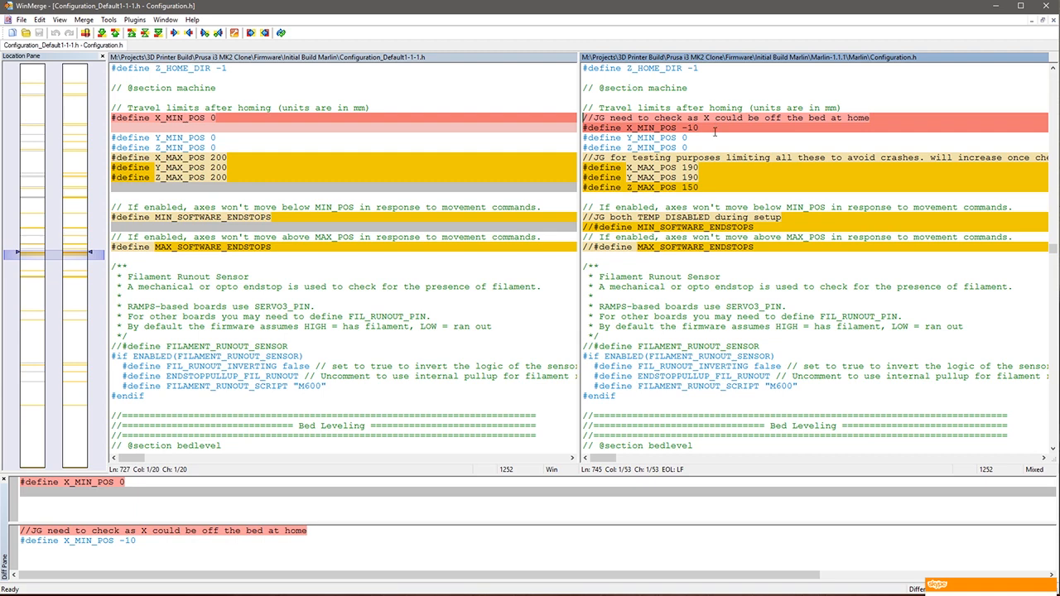
Walk from the X_MIN_POS -10 difference through the MAX_POS values to disabled MIN_SOFTWARE_ENDSTOPS
{"action": "left_click", "coordinate": [630, 157]}
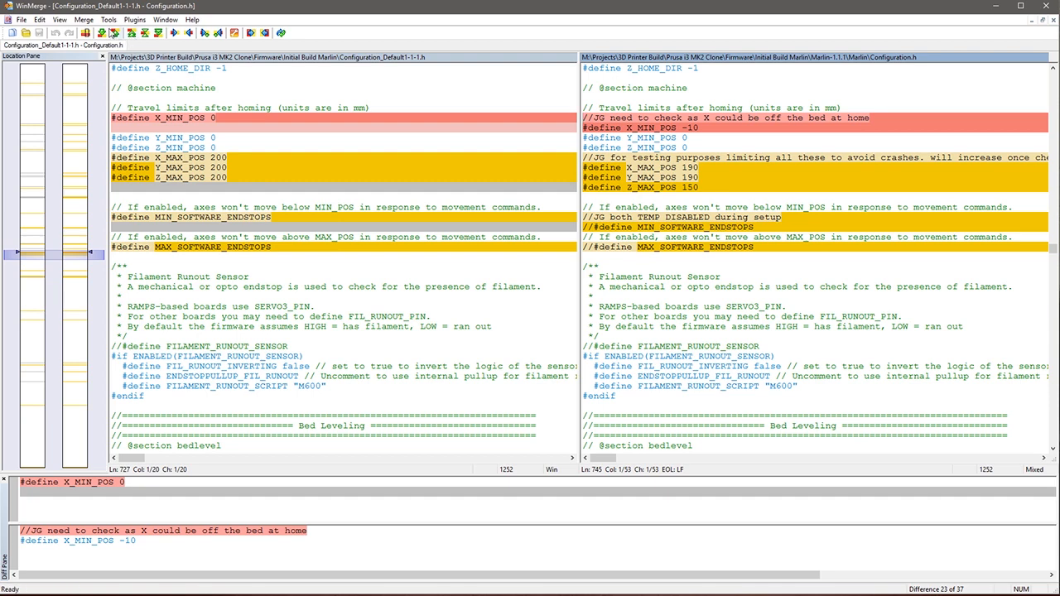
{"action": "left_click", "coordinate": [251, 33]}
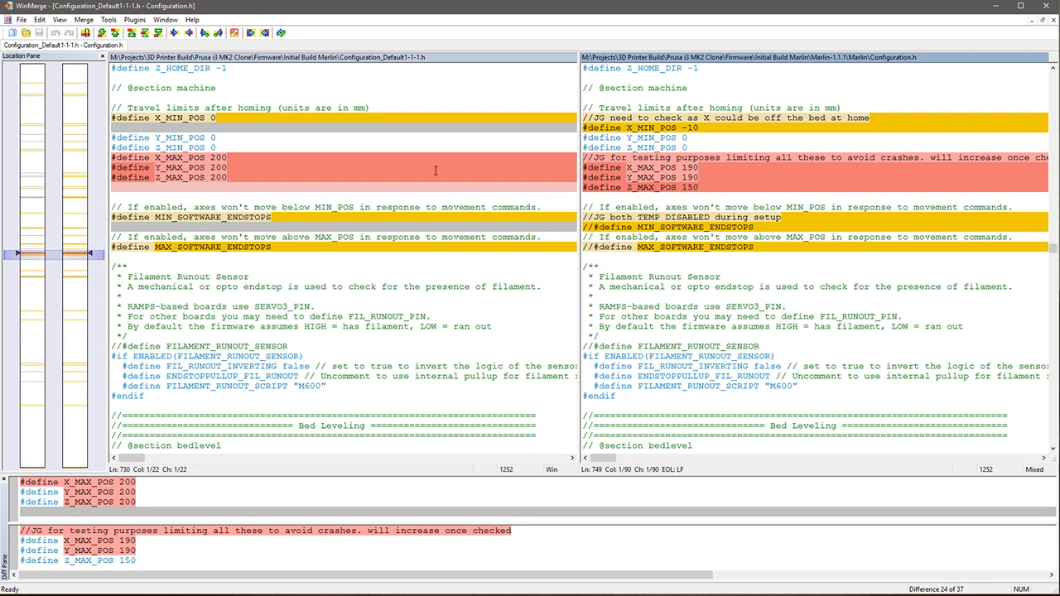
{"action": "left_click", "coordinate": [101, 33]}
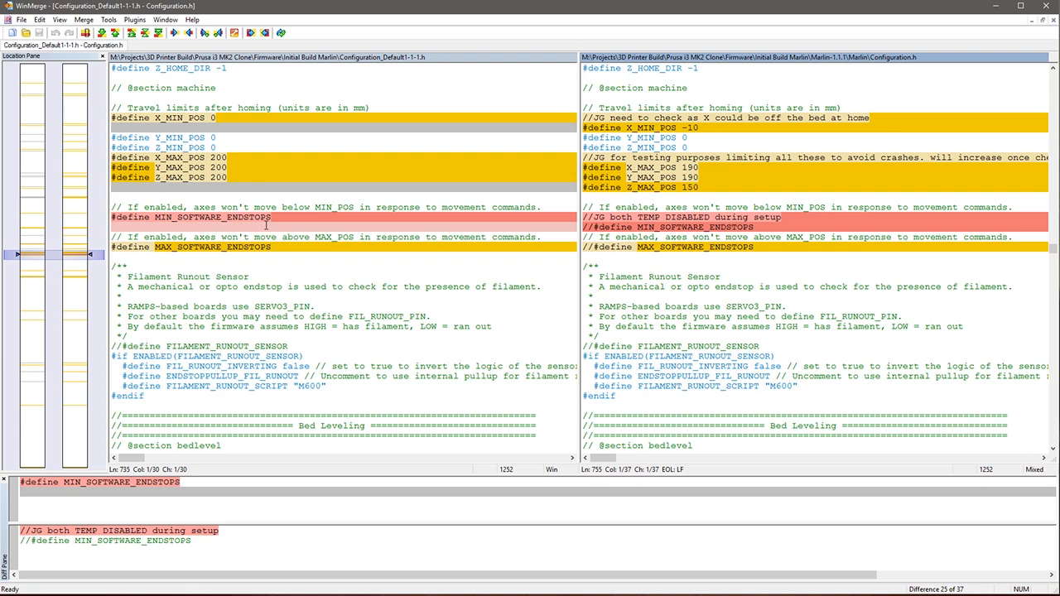
{"action": "mouse_move", "coordinate": [281, 251]}
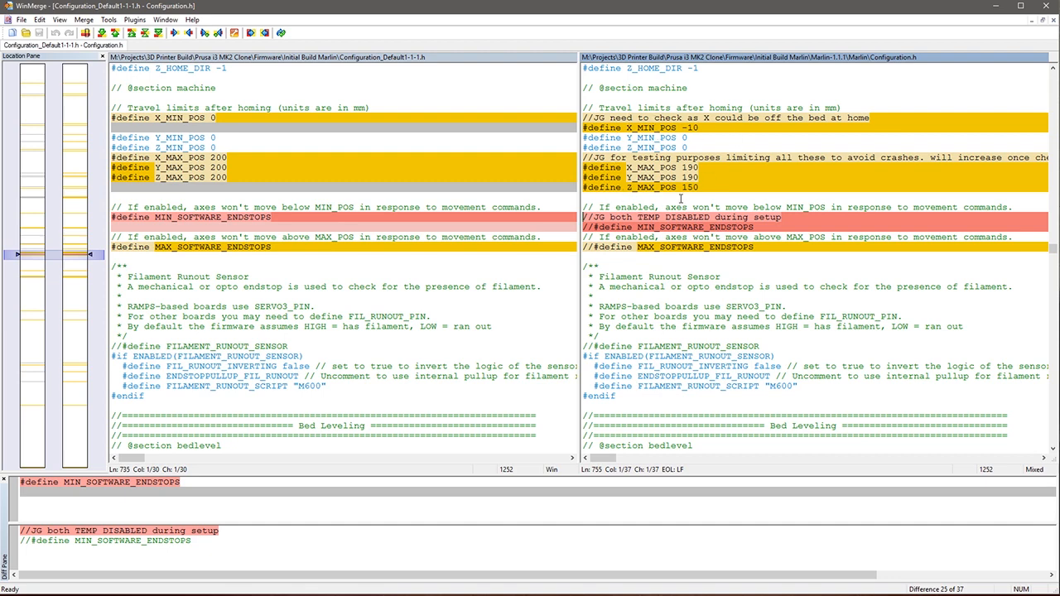
{"action": "mouse_move", "coordinate": [709, 109]}
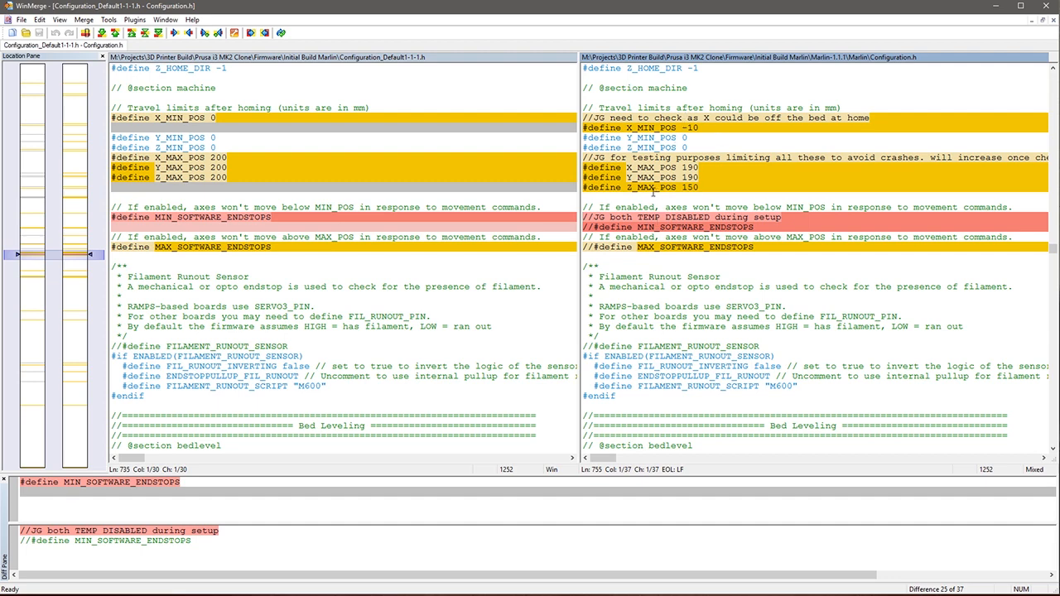
{"action": "mouse_move", "coordinate": [639, 259]}
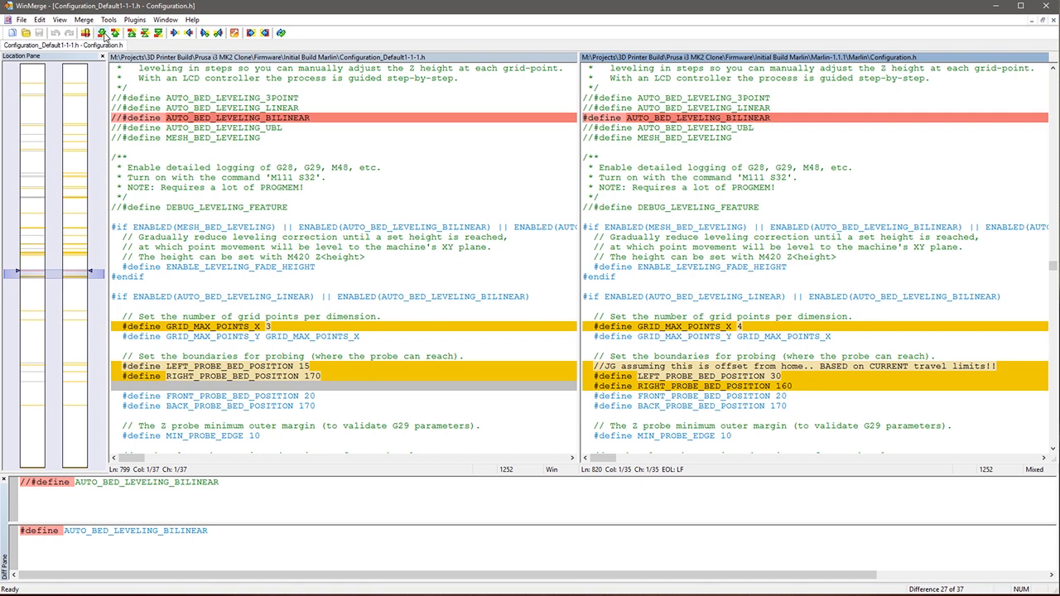
Advance past GRID_MAX_POINTS_X to the probe bed position difference (left 30, right 160)
{"action": "left_click", "coordinate": [186, 34]}
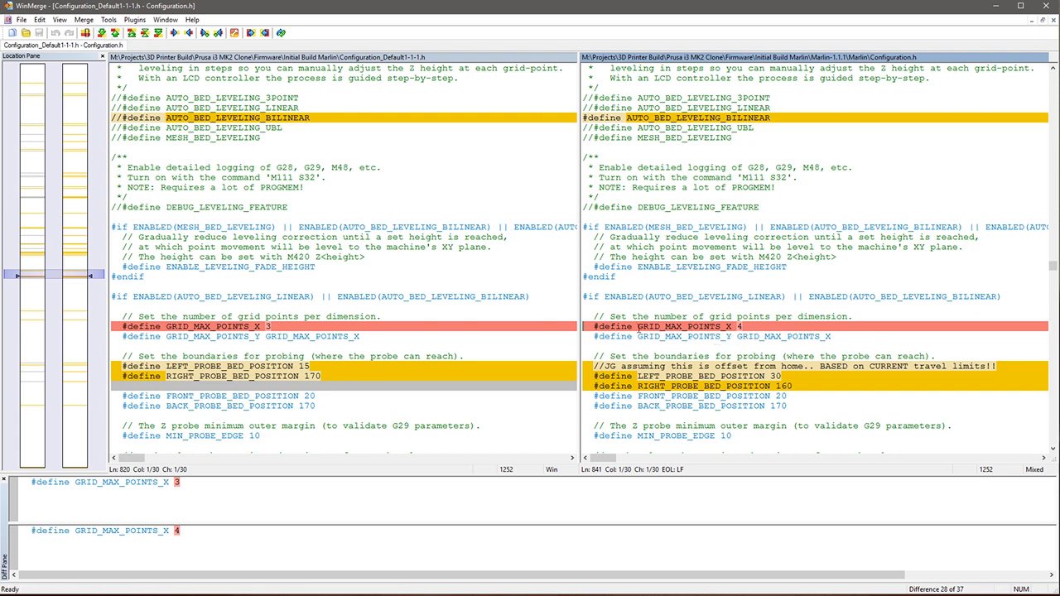
{"action": "mouse_move", "coordinate": [732, 292]}
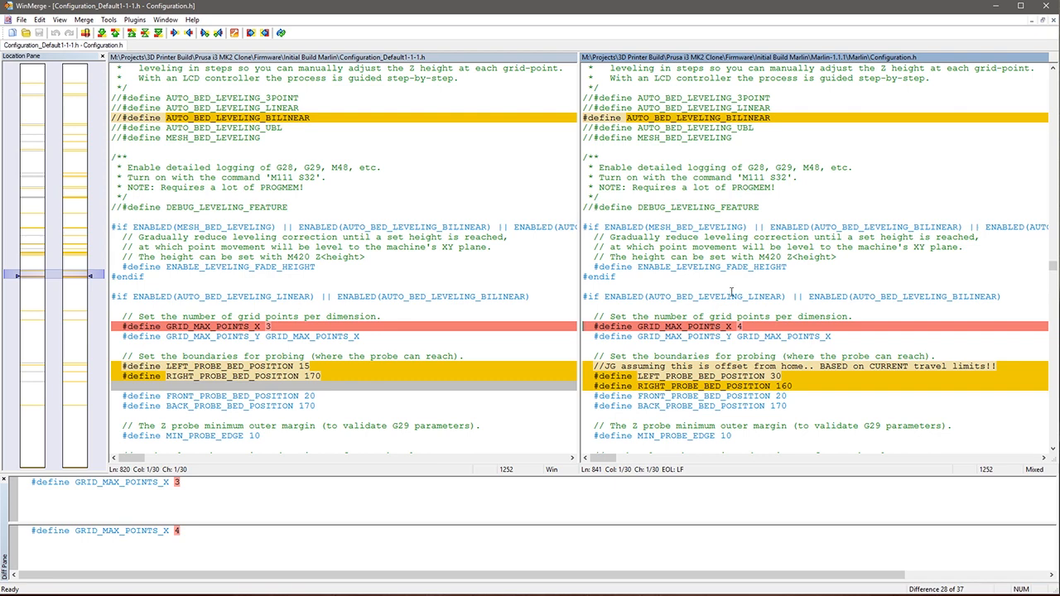
{"action": "mouse_move", "coordinate": [696, 282]}
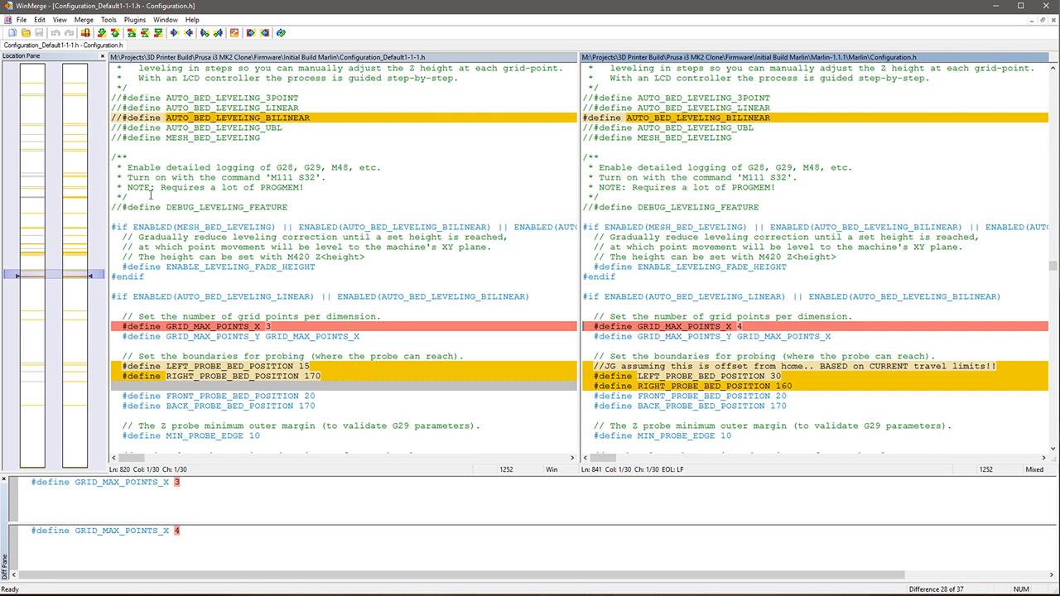
{"action": "mouse_move", "coordinate": [103, 33]}
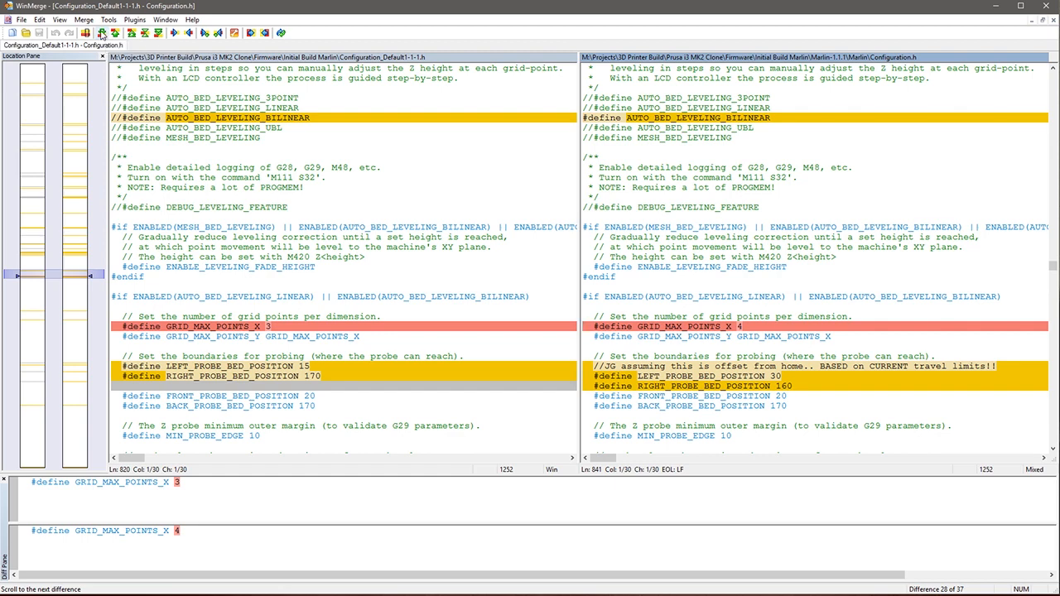
{"action": "left_click", "coordinate": [219, 33]}
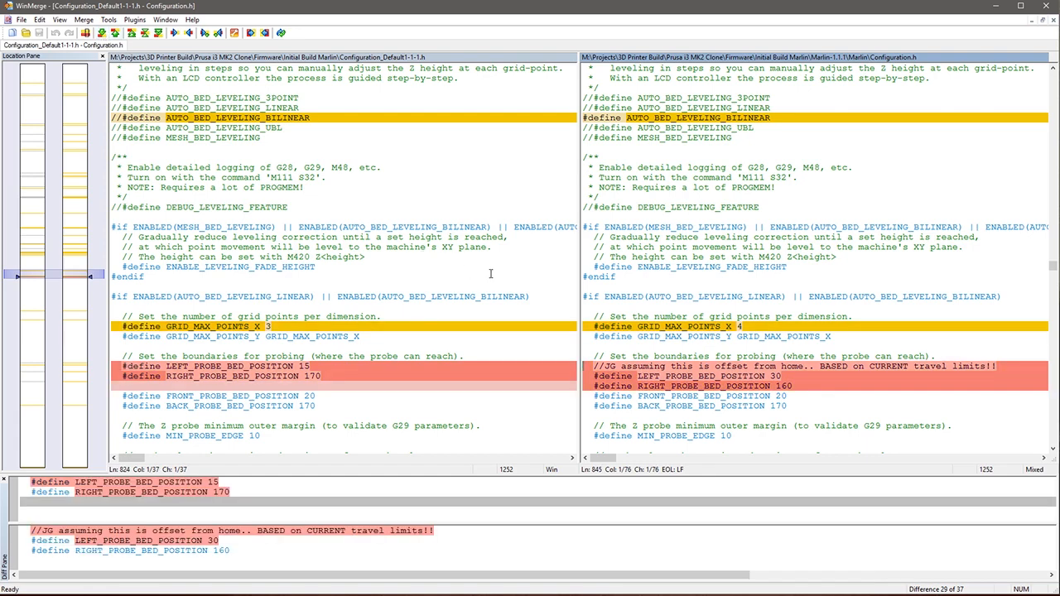
{"action": "mouse_move", "coordinate": [656, 377]}
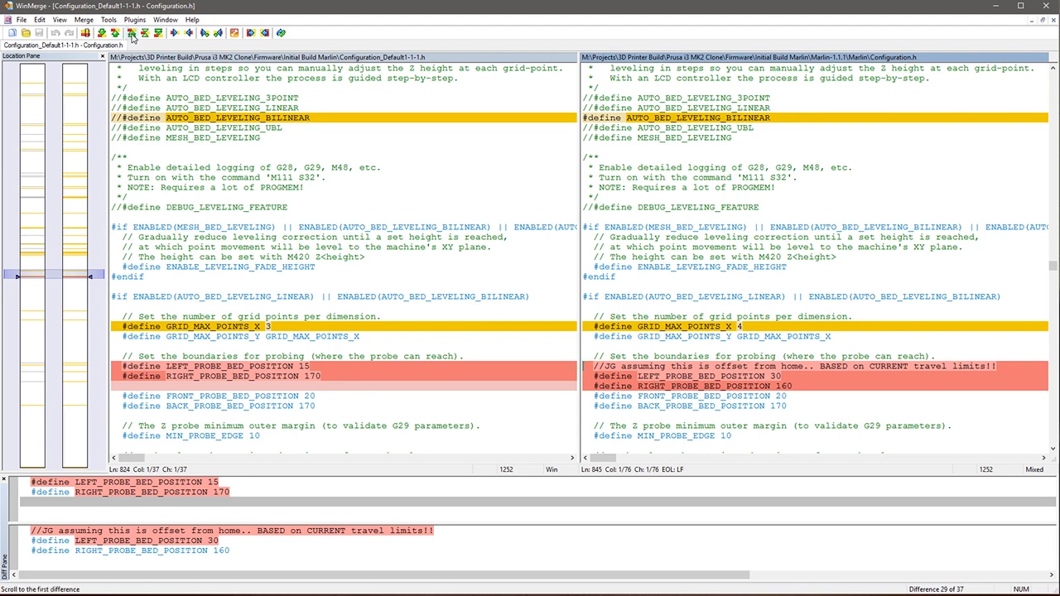
{"action": "mouse_move", "coordinate": [132, 33]}
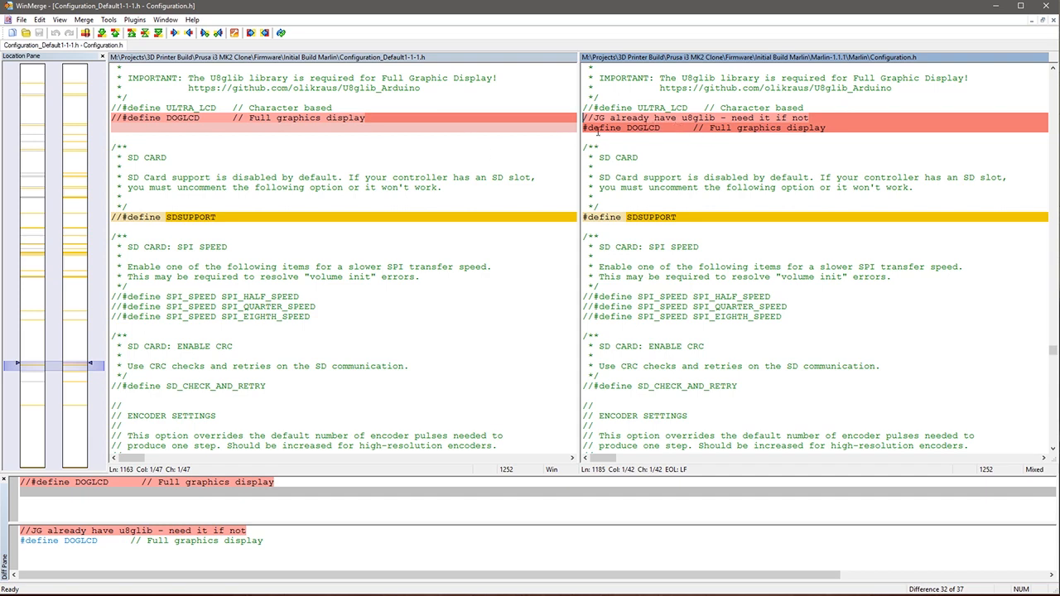
{"action": "mouse_move", "coordinate": [418, 136]}
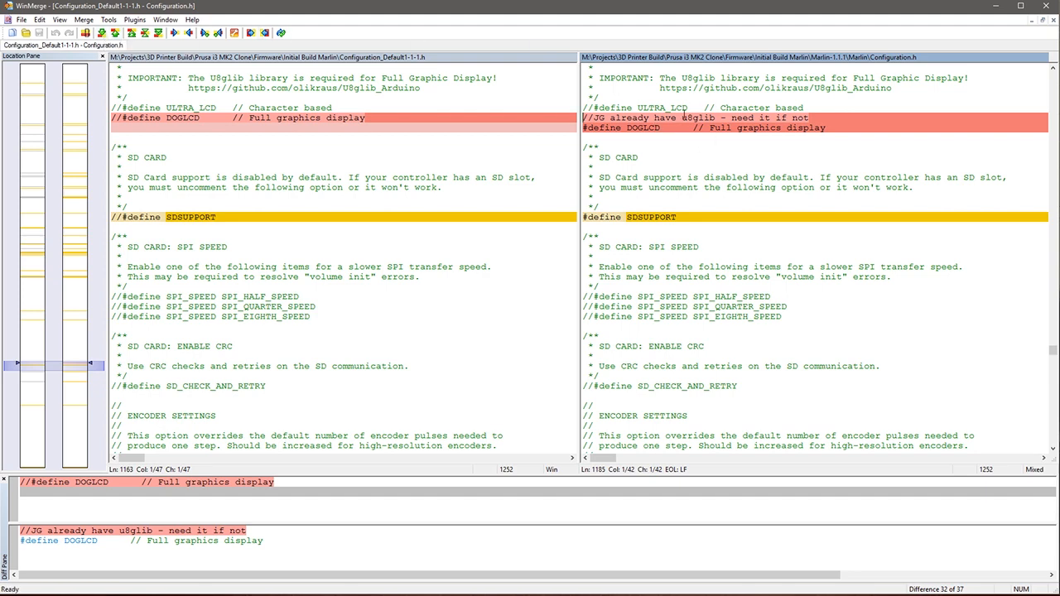
{"action": "mouse_move", "coordinate": [759, 185]}
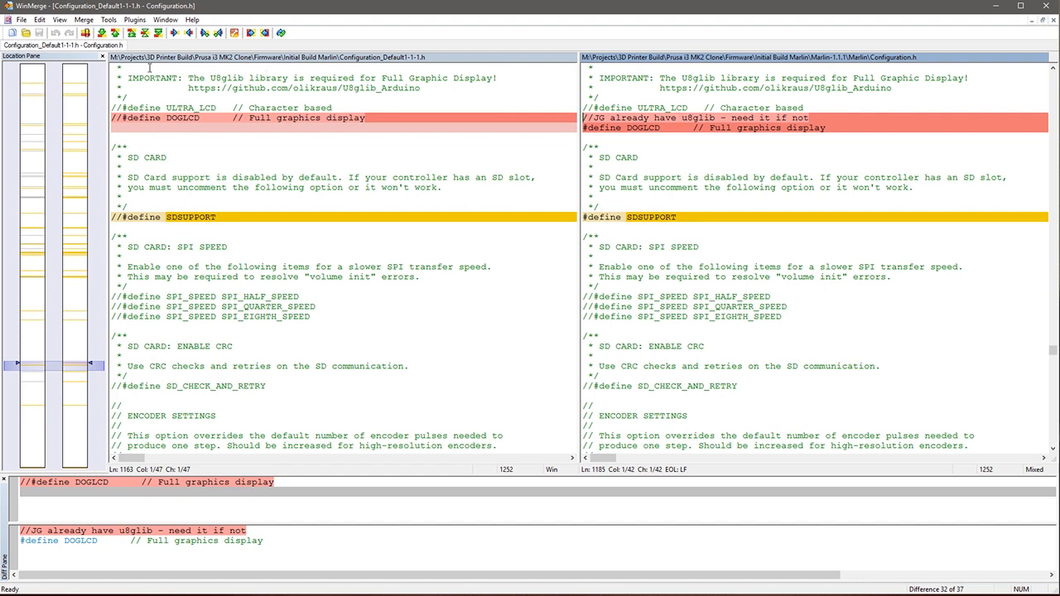
{"action": "mouse_move", "coordinate": [680, 117]}
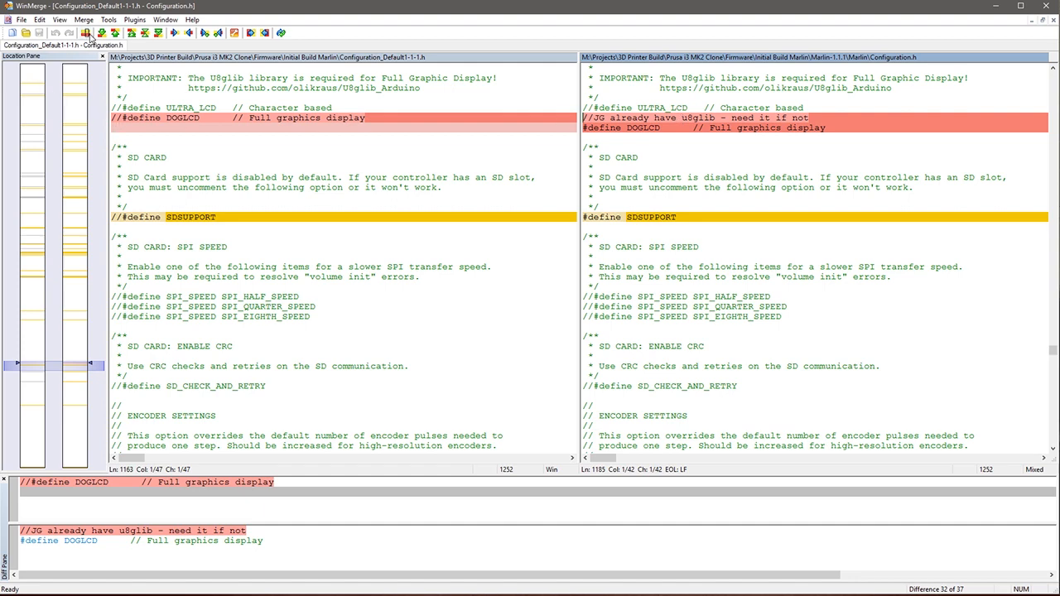
Advance to difference 33 of 37 where SDSUPPORT is enabled
{"action": "left_click", "coordinate": [102, 34]}
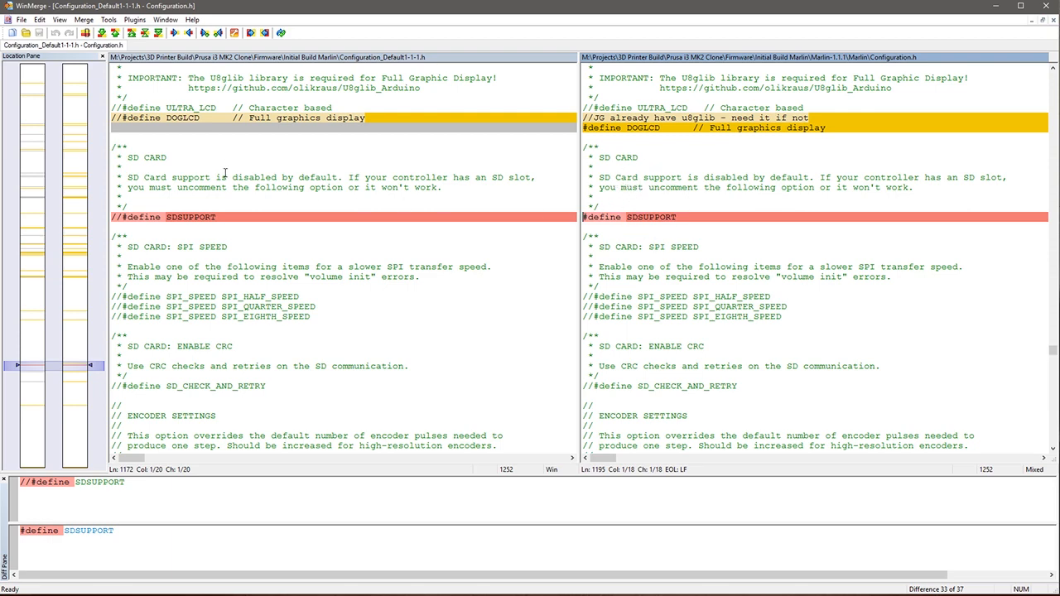
Step through the LCD encoder note and INDIVIDUAL_AXIS_HOMING_MENU differences to the end of the comparison
{"action": "left_click", "coordinate": [101, 33]}
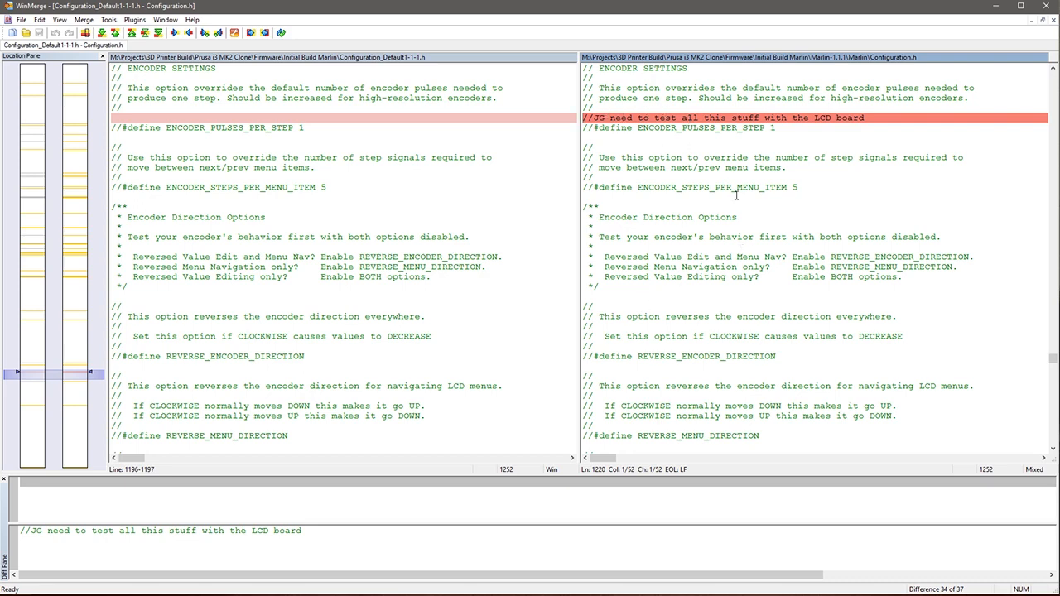
{"action": "mouse_move", "coordinate": [711, 232]}
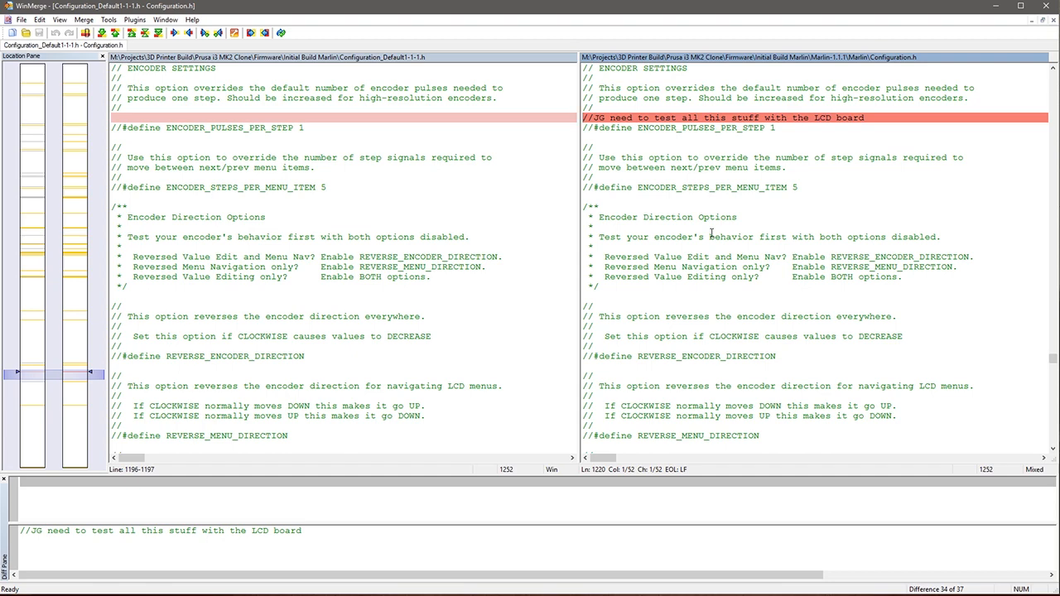
{"action": "mouse_move", "coordinate": [404, 182]}
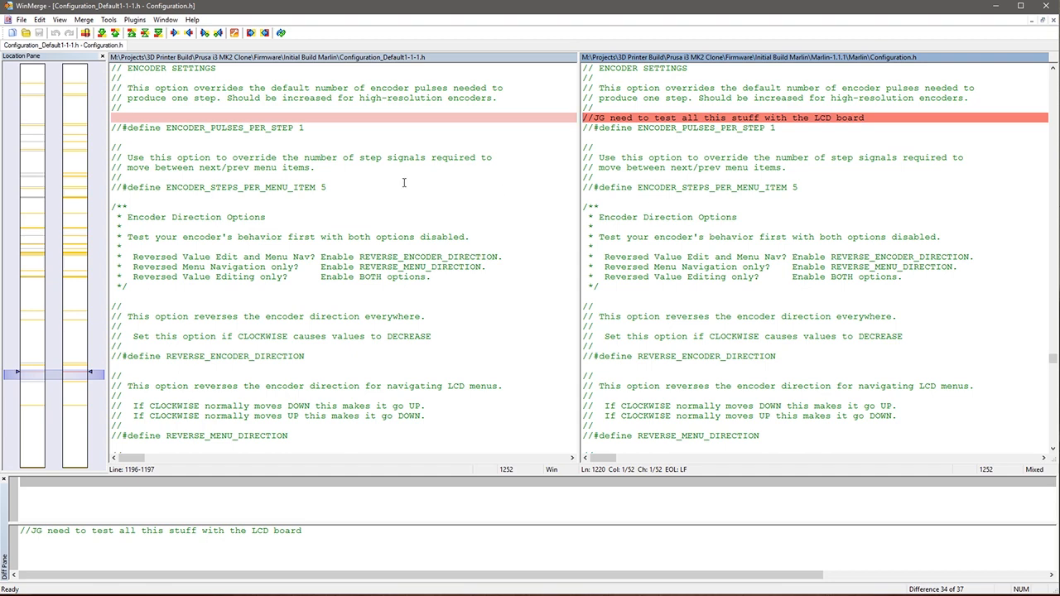
{"action": "mouse_move", "coordinate": [103, 33]}
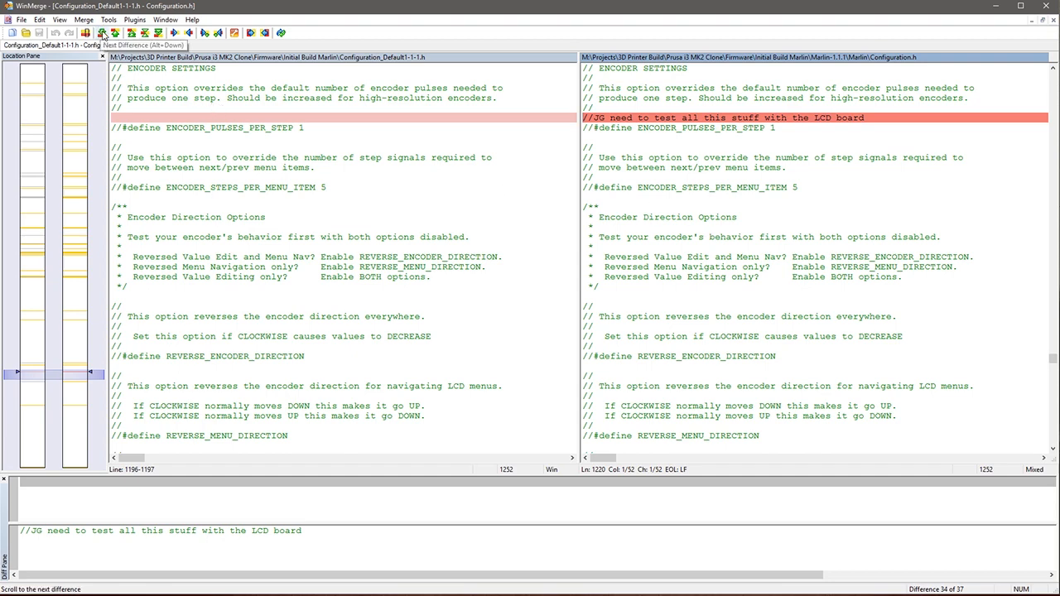
{"action": "left_click", "coordinate": [157, 33]}
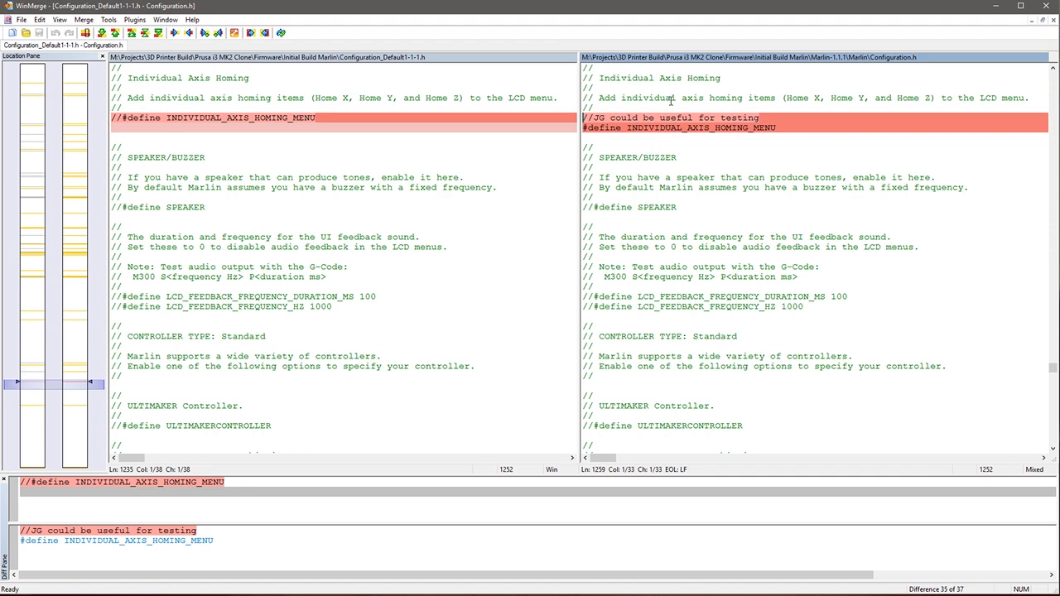
{"action": "mouse_move", "coordinate": [550, 118]}
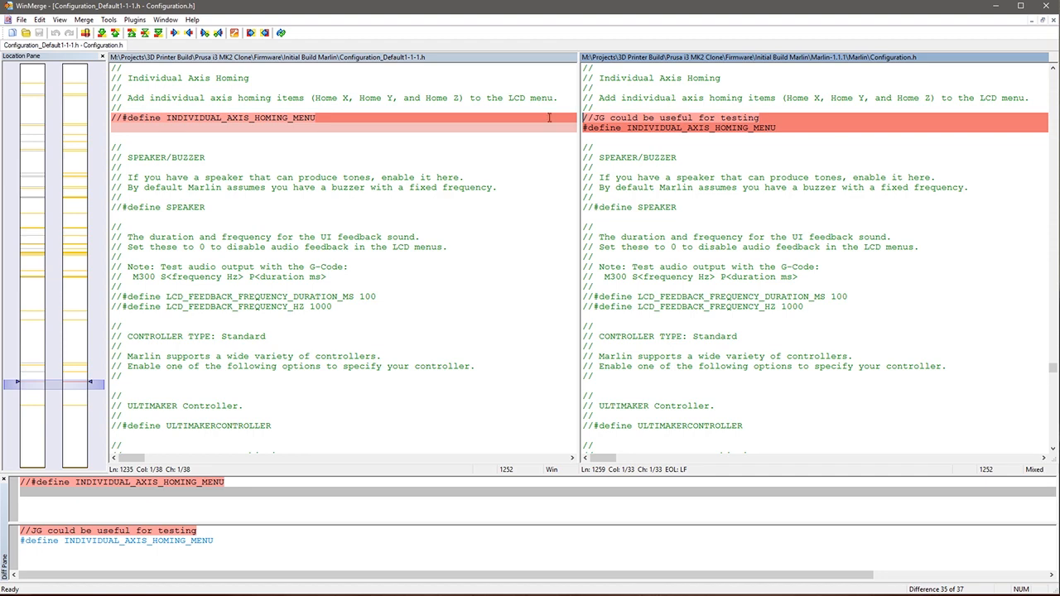
{"action": "mouse_move", "coordinate": [103, 33]}
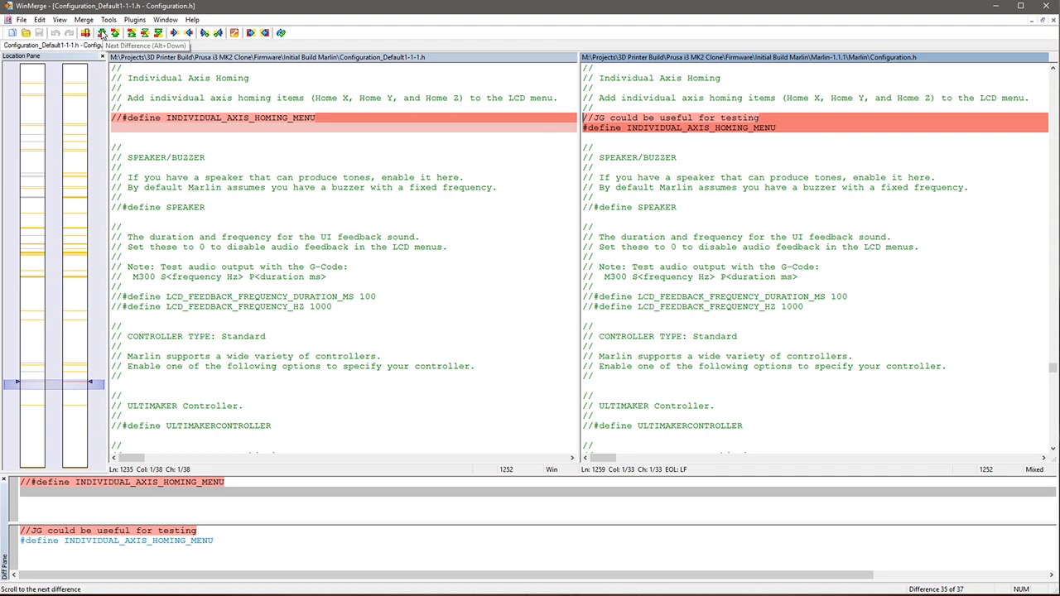
{"action": "left_click", "coordinate": [126, 33]}
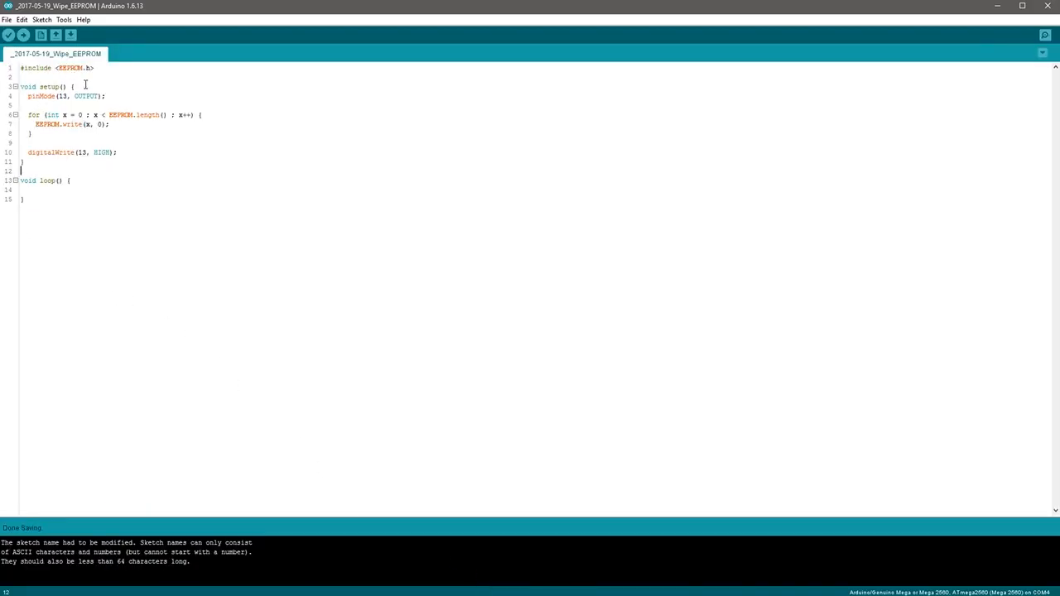
{"action": "mouse_move", "coordinate": [119, 83]}
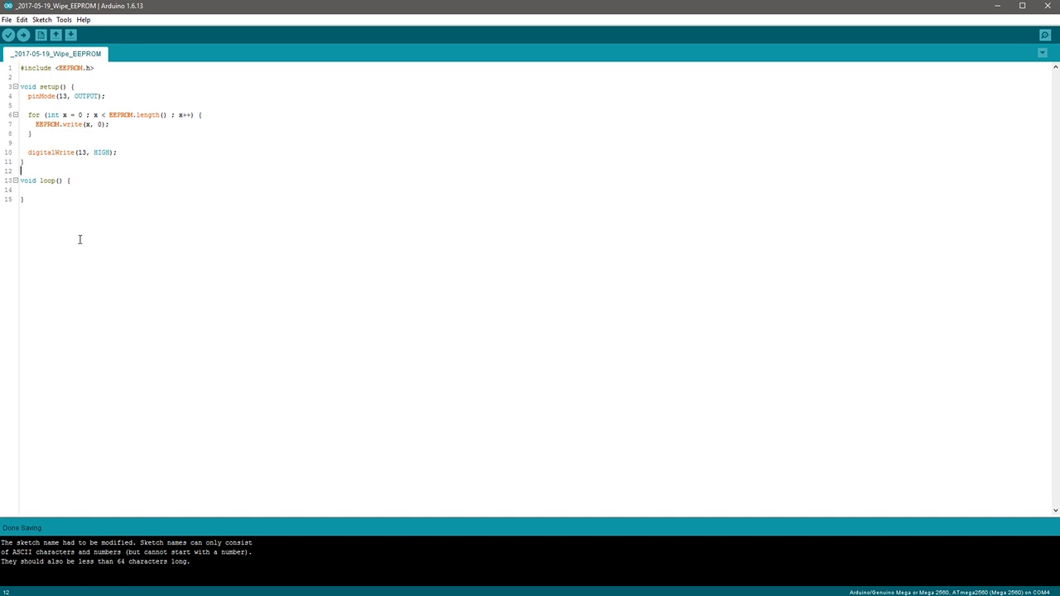
{"action": "mouse_move", "coordinate": [156, 259]}
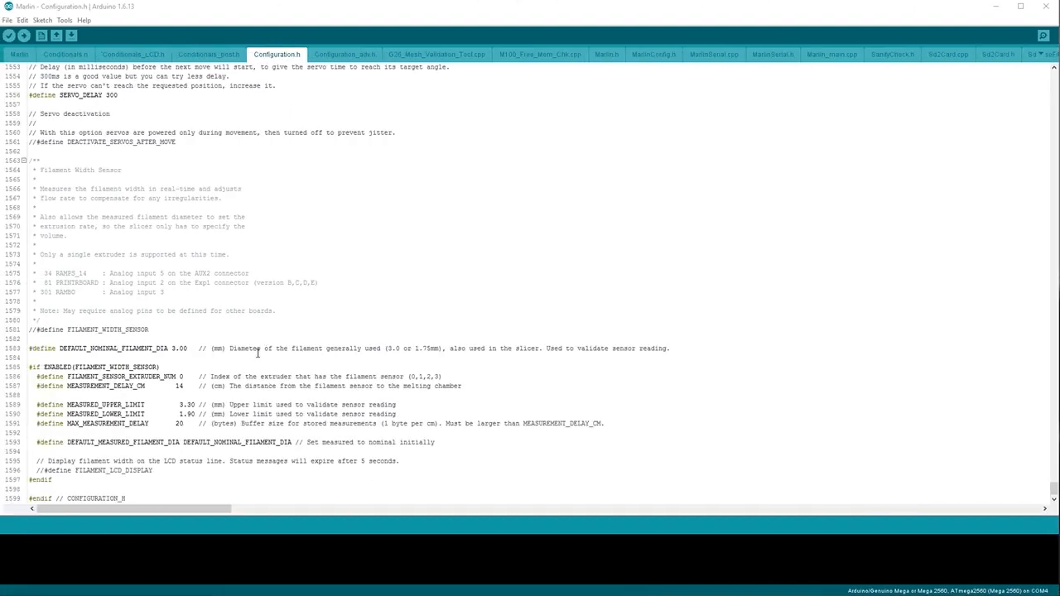
{"action": "mouse_move", "coordinate": [114, 298]}
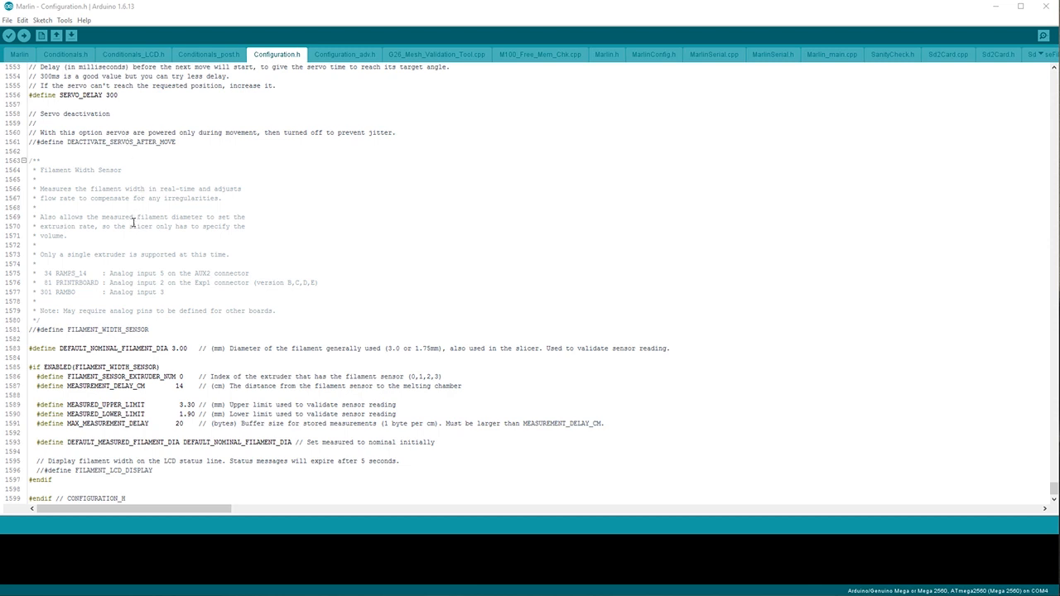
{"action": "mouse_move", "coordinate": [118, 132]}
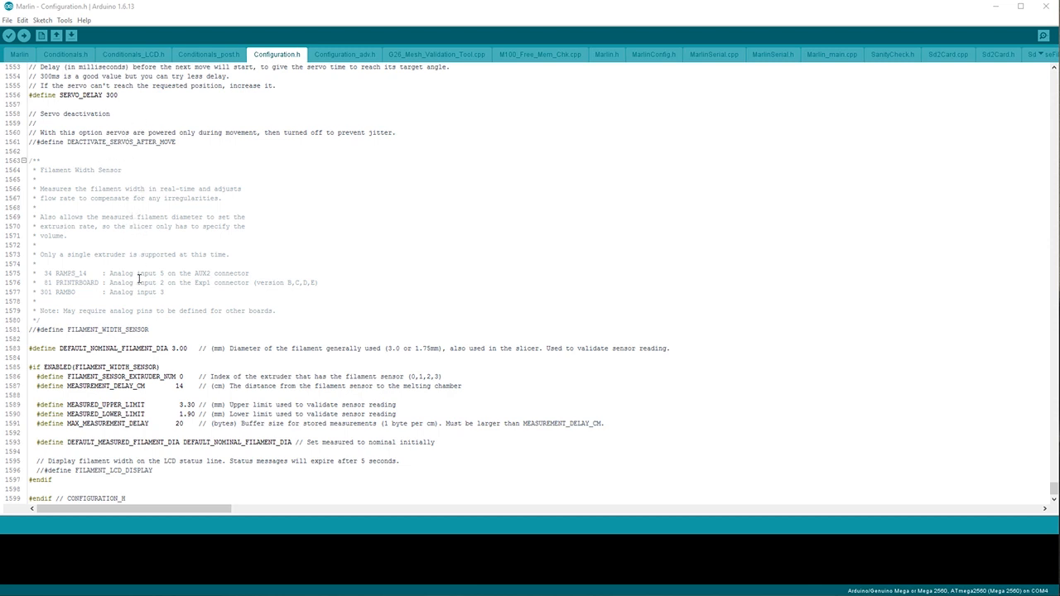
{"action": "mouse_move", "coordinate": [136, 295]}
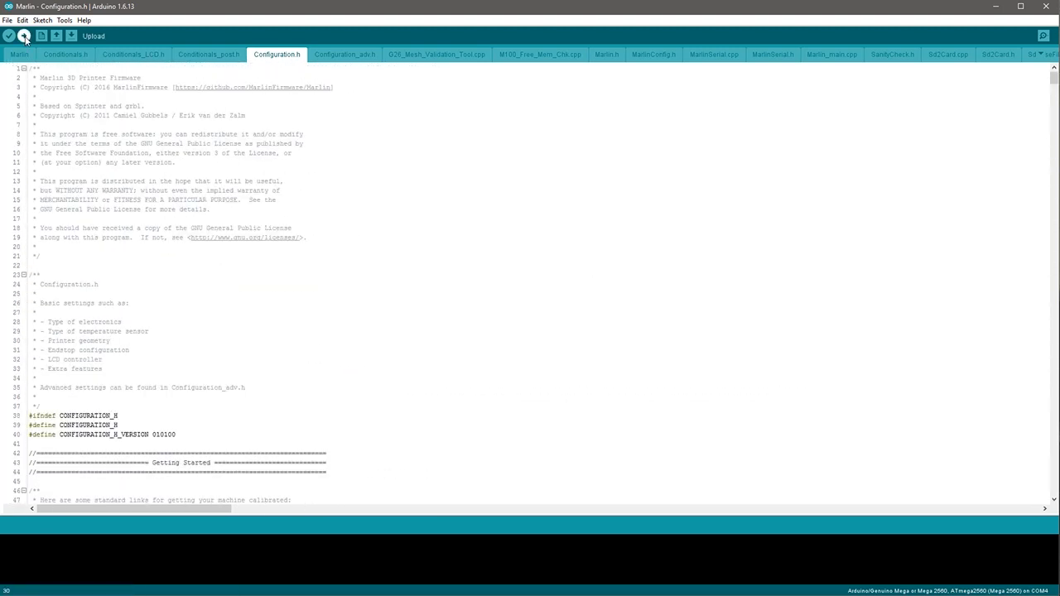
Compile Marlin and upload it to the Mega board via the Upload button
{"action": "left_click", "coordinate": [23, 37]}
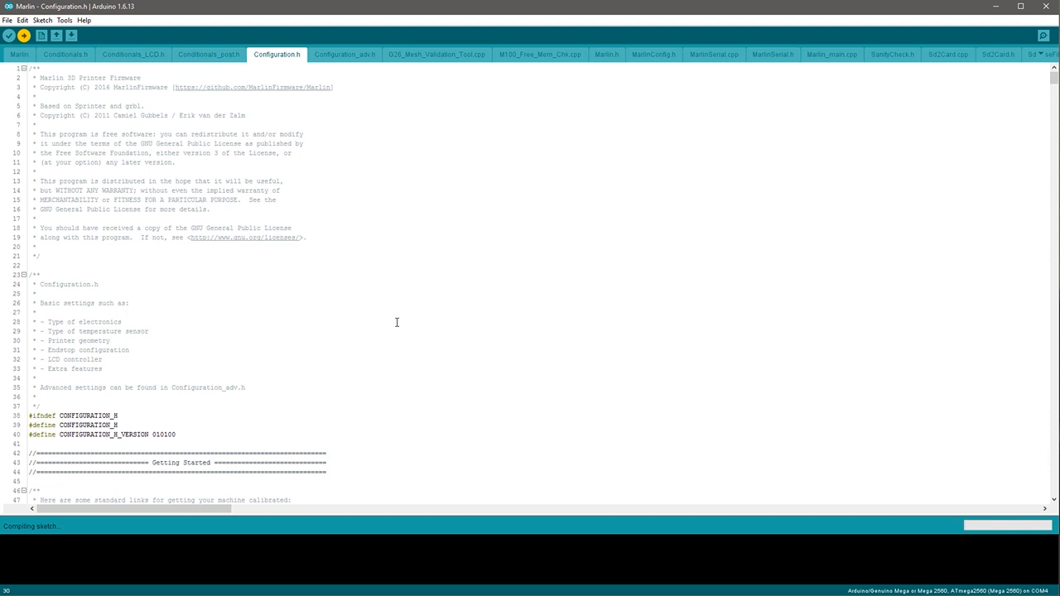
{"action": "left_click", "coordinate": [23, 36]}
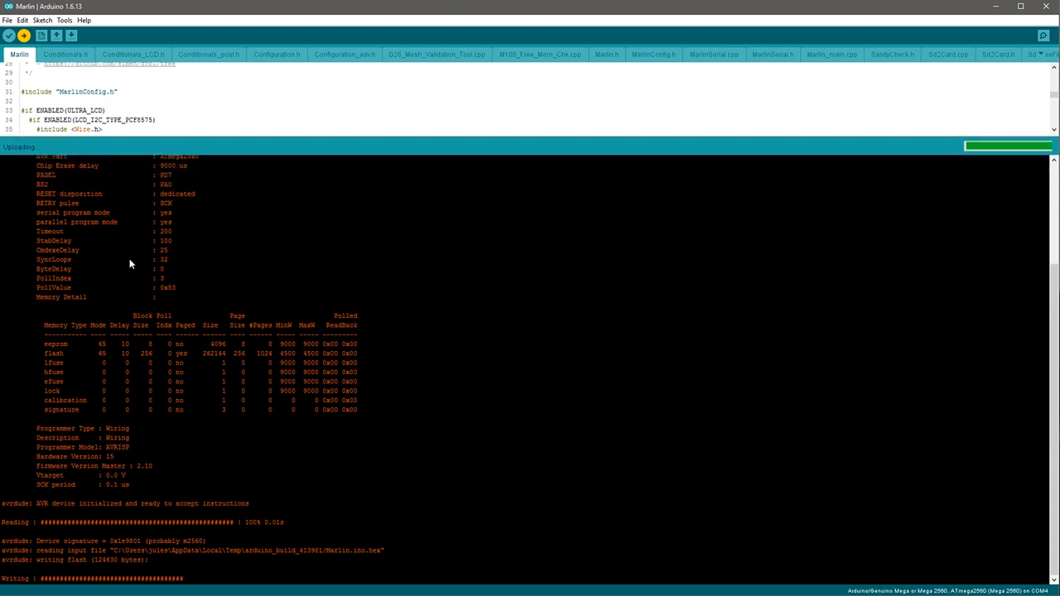
{"action": "mouse_move", "coordinate": [259, 497]}
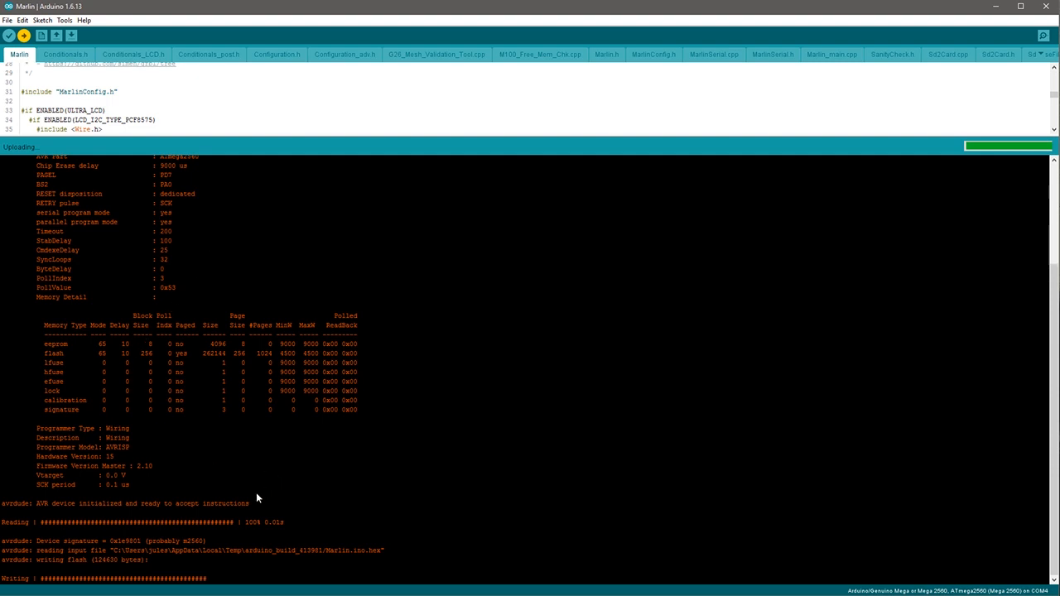
{"action": "mouse_move", "coordinate": [136, 555]}
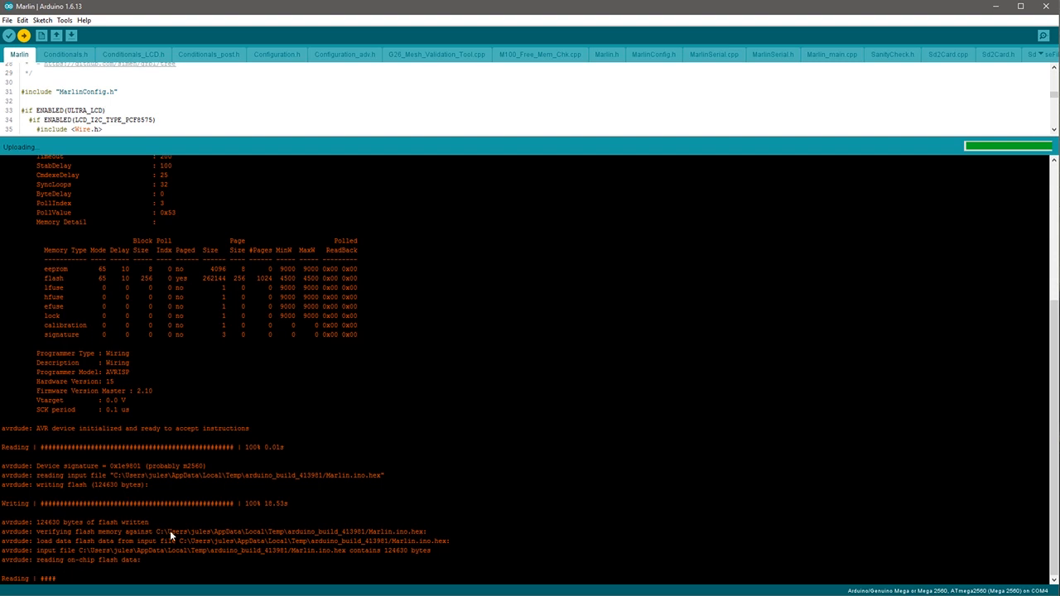
{"action": "mouse_move", "coordinate": [304, 492]}
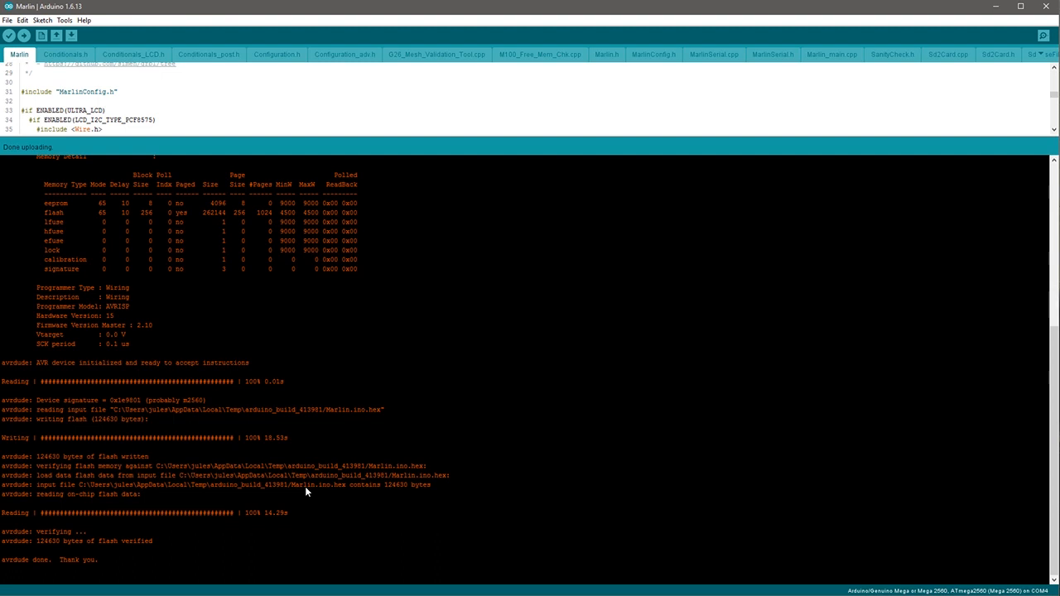
{"action": "mouse_move", "coordinate": [305, 477]}
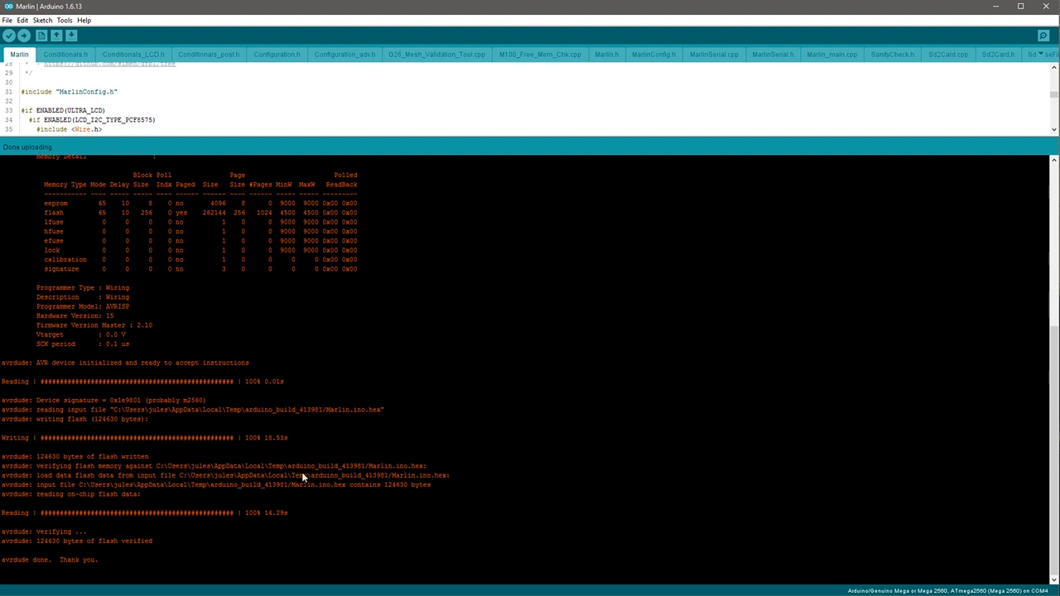
{"action": "mouse_move", "coordinate": [295, 464]}
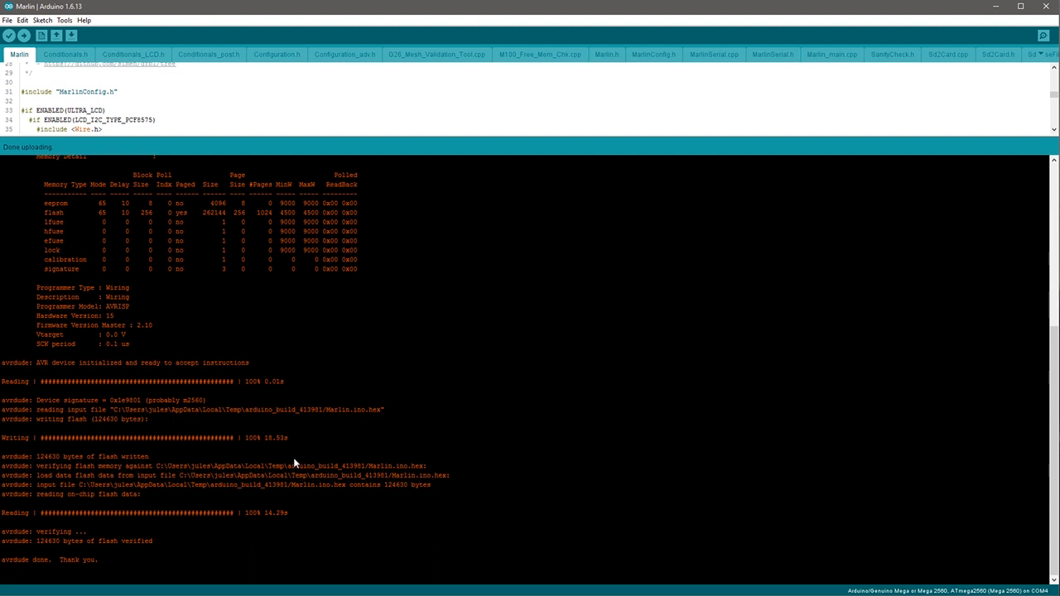
{"action": "mouse_move", "coordinate": [332, 428]}
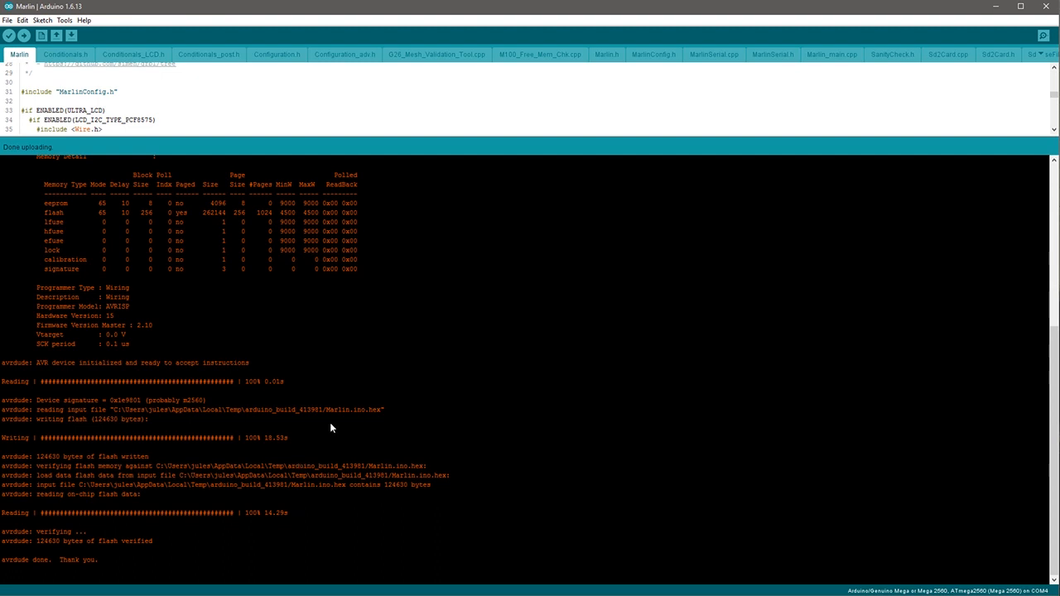